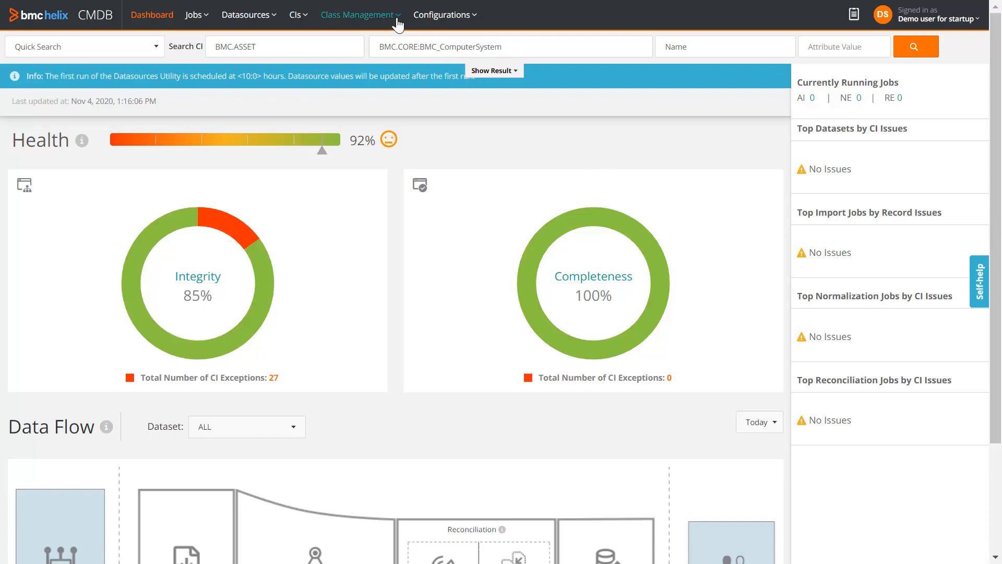
# Step: Open the Class Manager from the Class Management menu, showing BMC_BaseElement
pyautogui.click(357, 15)
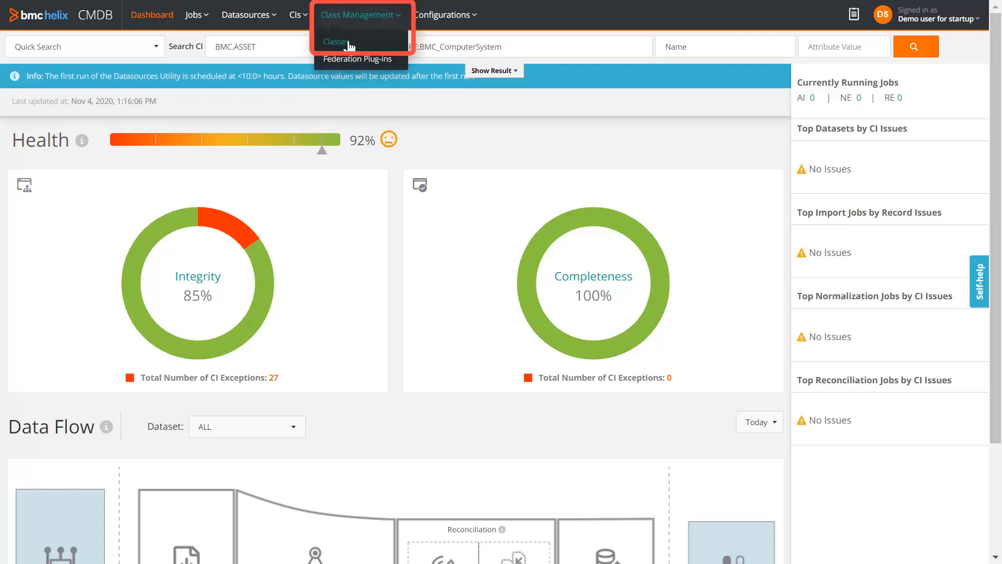
pyautogui.click(338, 42)
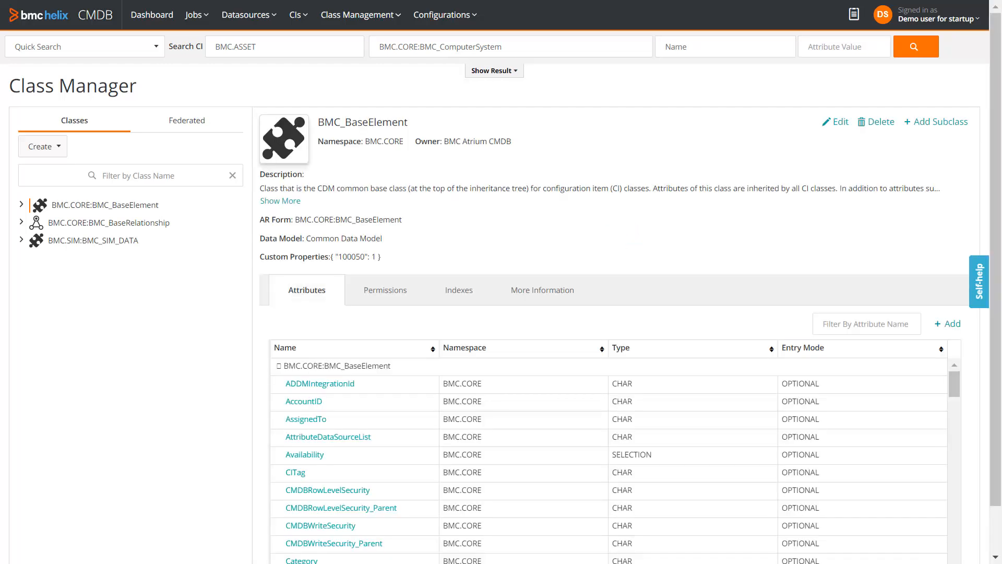
# Step: Filter classes by 'com' and show the BMC_ComputerSystem class details
pyautogui.click(278, 367)
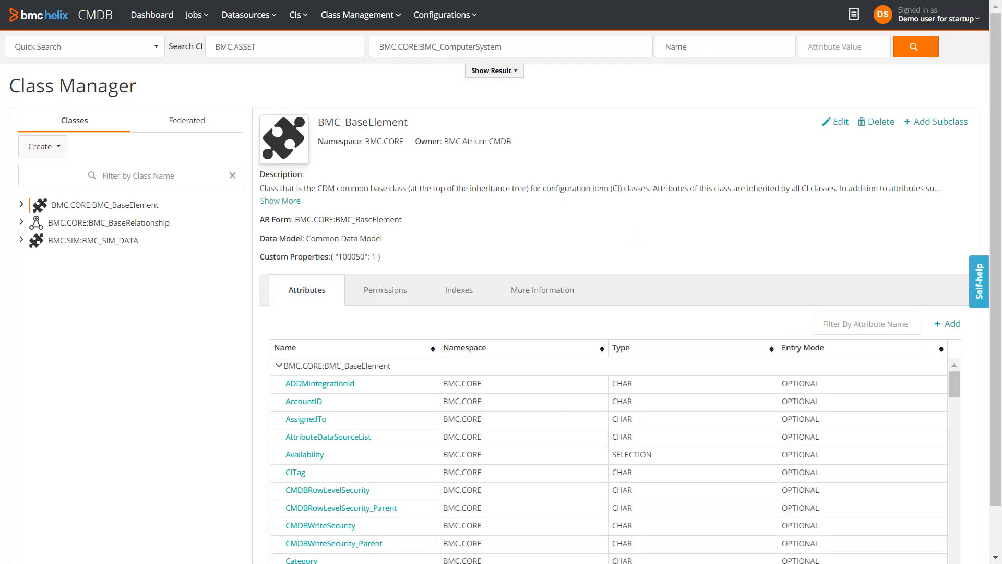
pyautogui.write('computer')
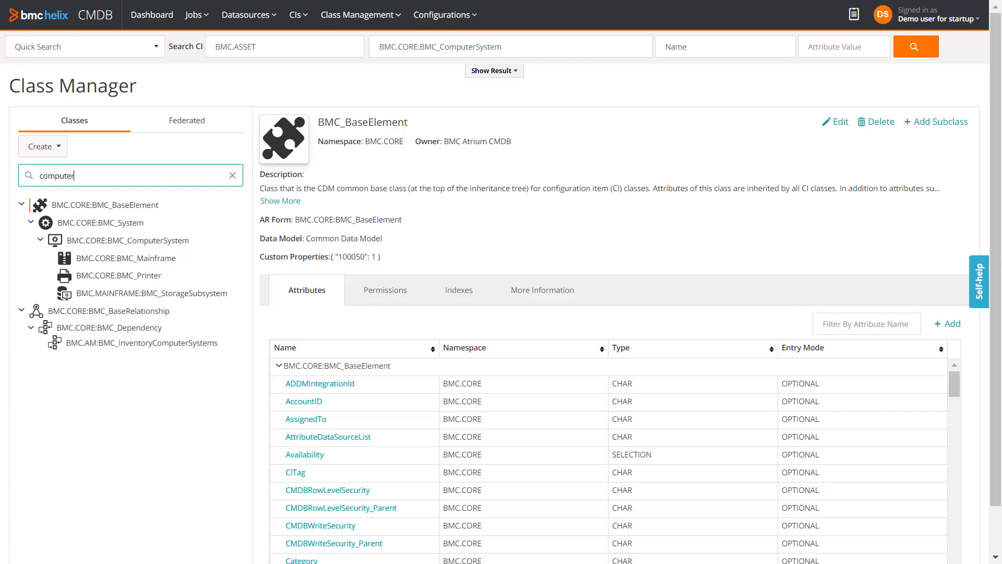
pyautogui.click(119, 240)
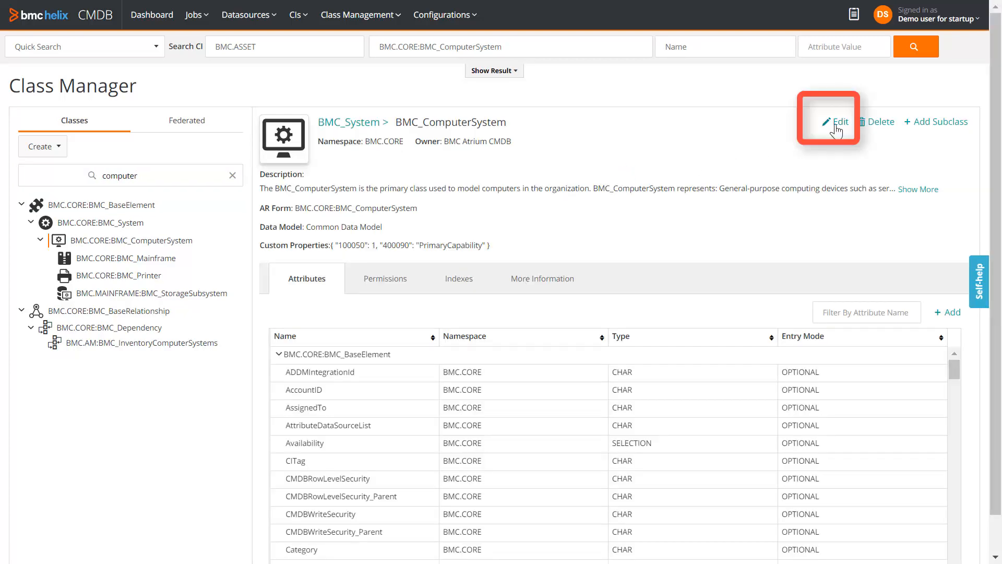
# Step: Edit BMC_ComputerSystem and set its audit type to Copy
pyautogui.click(835, 122)
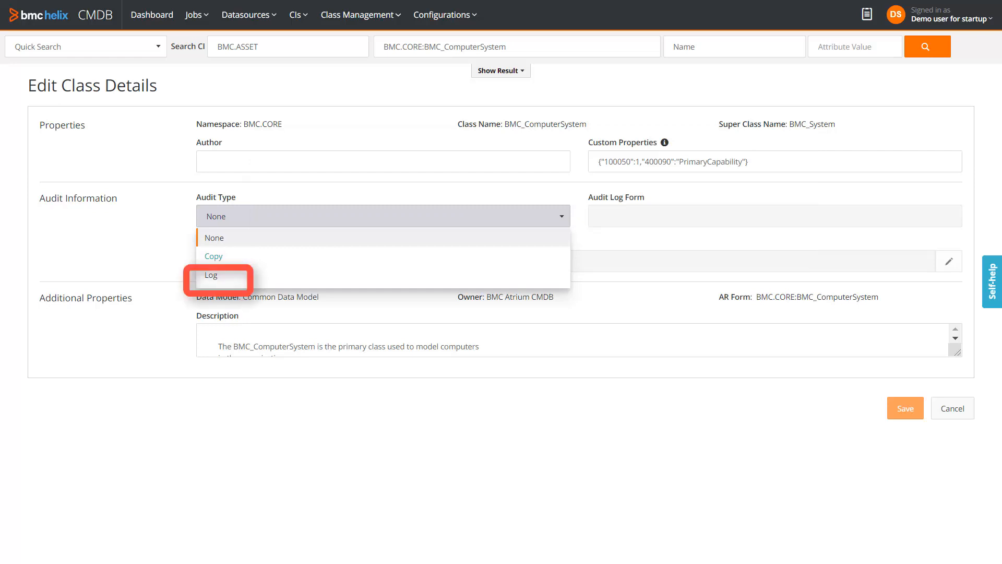
pyautogui.click(211, 274)
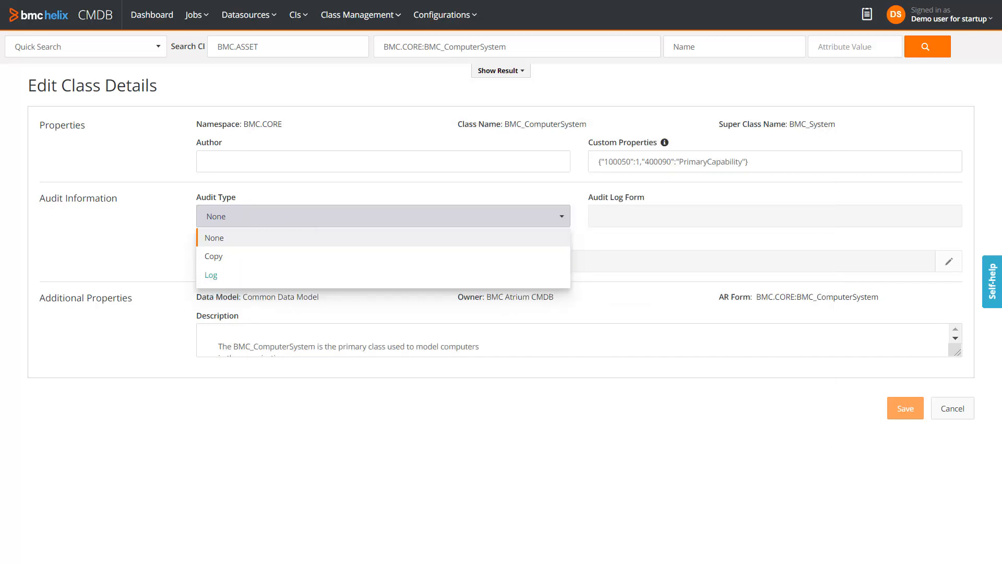
pyautogui.moveTo(213, 257)
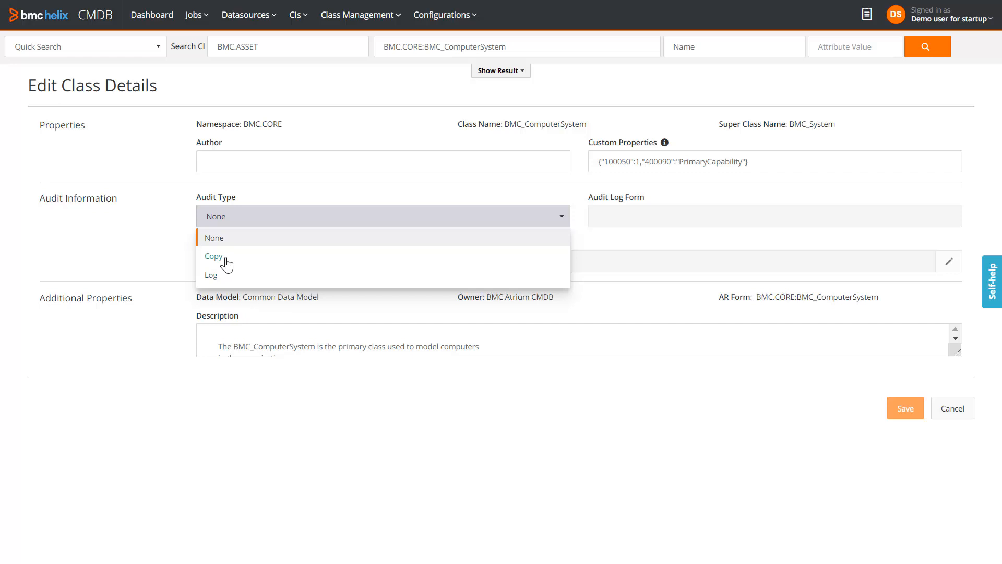
pyautogui.click(213, 256)
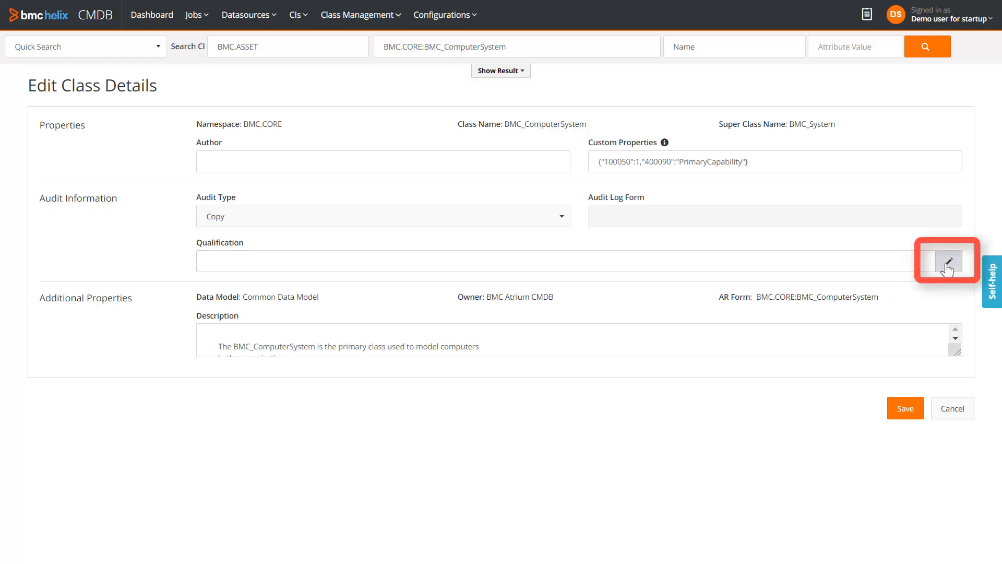
# Step: Manually enter the audit qualification 'CapabilityList' LIKE "Server" and confirm it
pyautogui.click(950, 260)
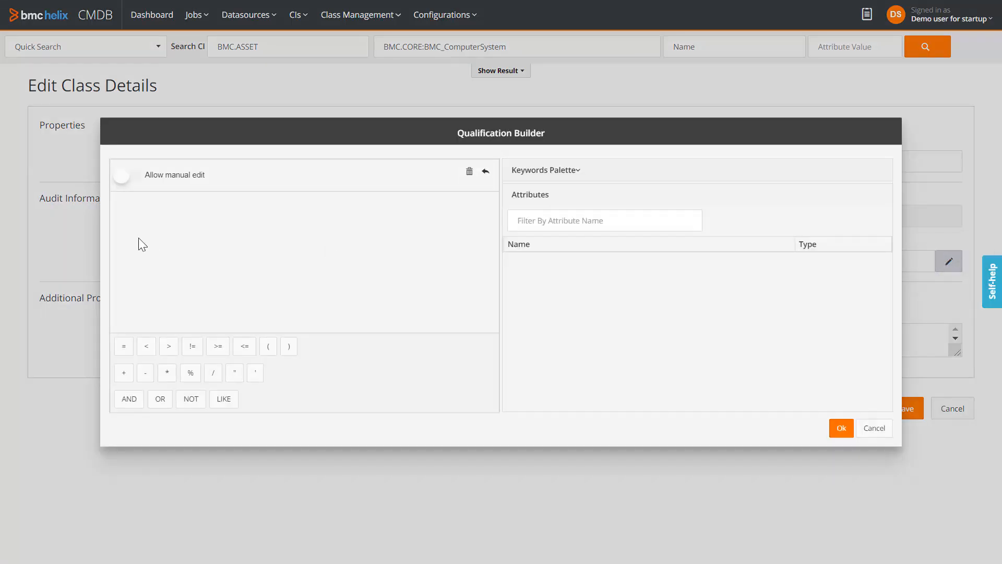
pyautogui.click(122, 175)
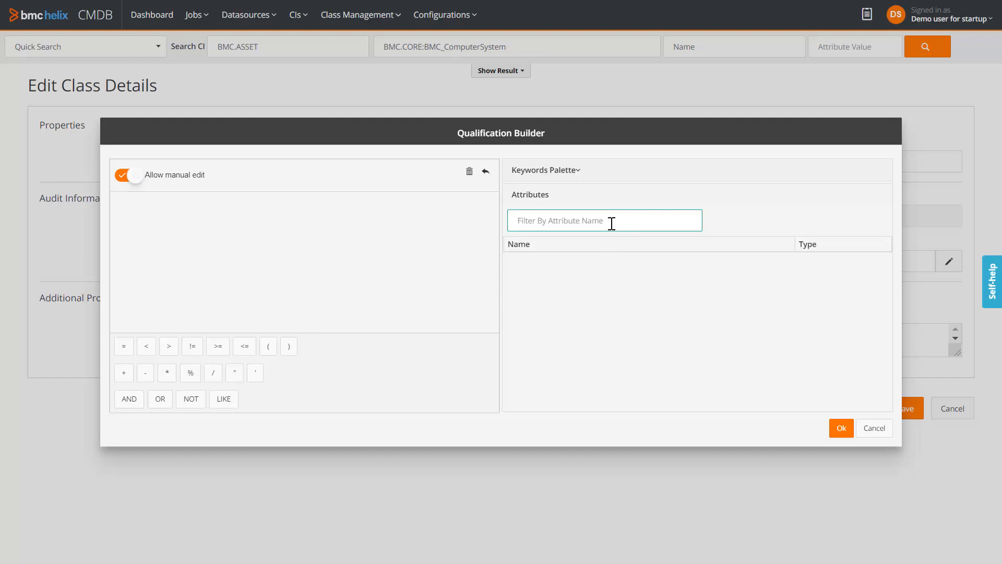
pyautogui.write('capability')
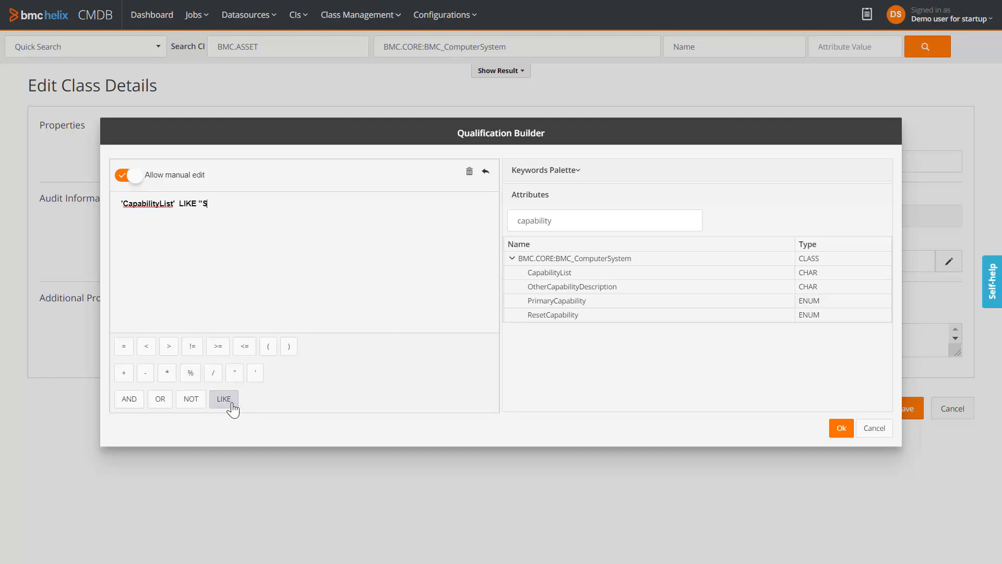
pyautogui.write('erver"')
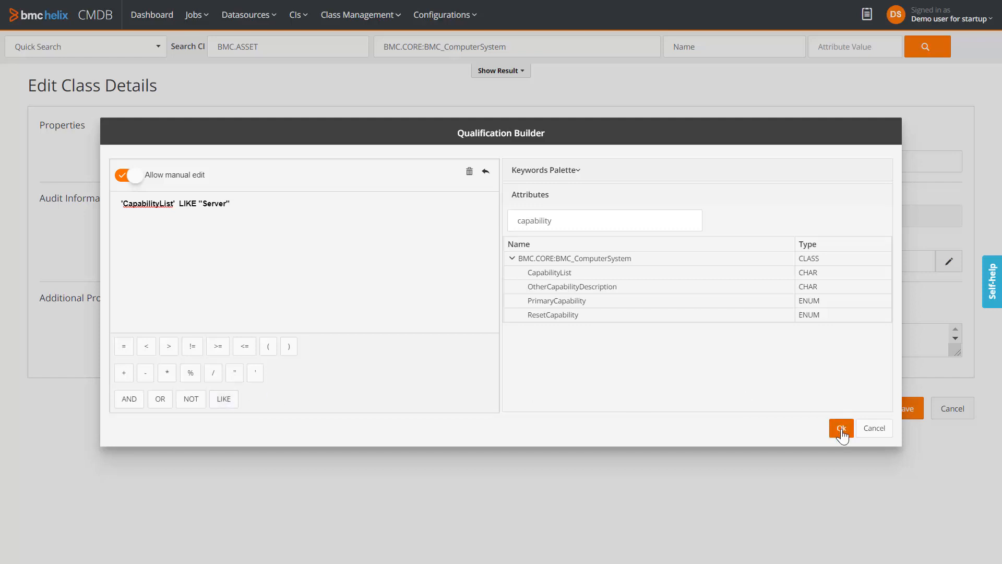
pyautogui.click(840, 428)
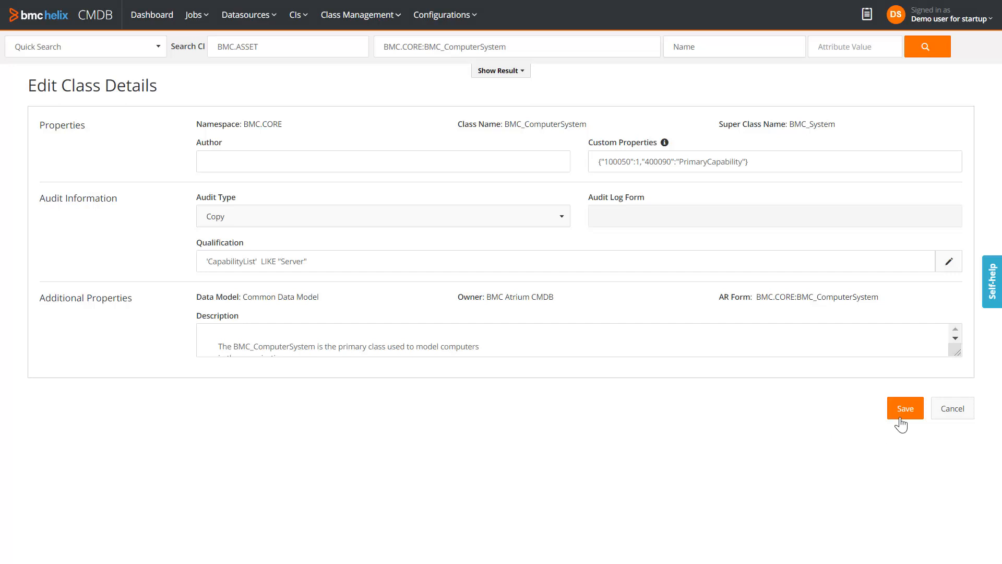
# Step: Save the class audit settings and filter the attribute list by 'host' to show HostName
pyautogui.click(904, 408)
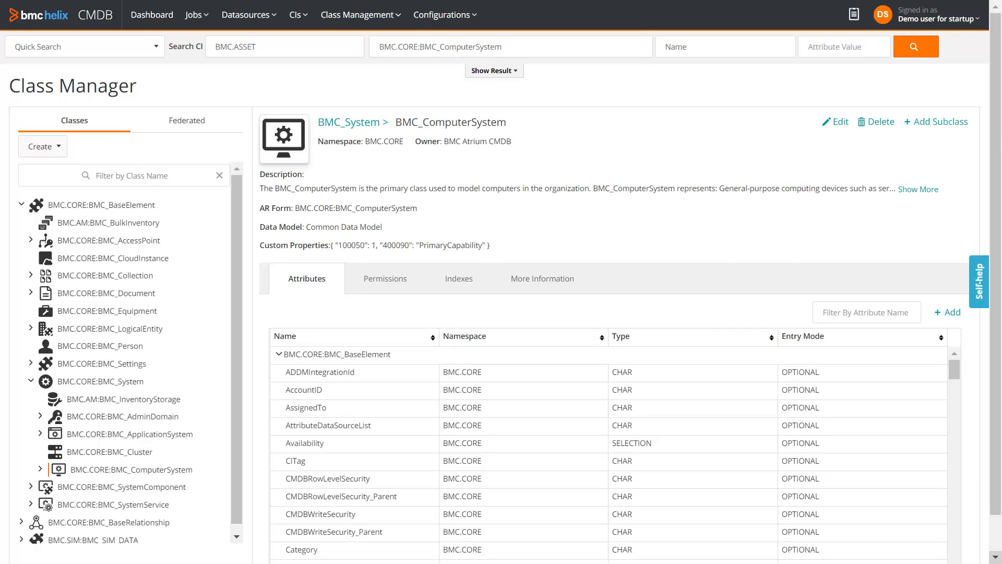
pyautogui.click(275, 355)
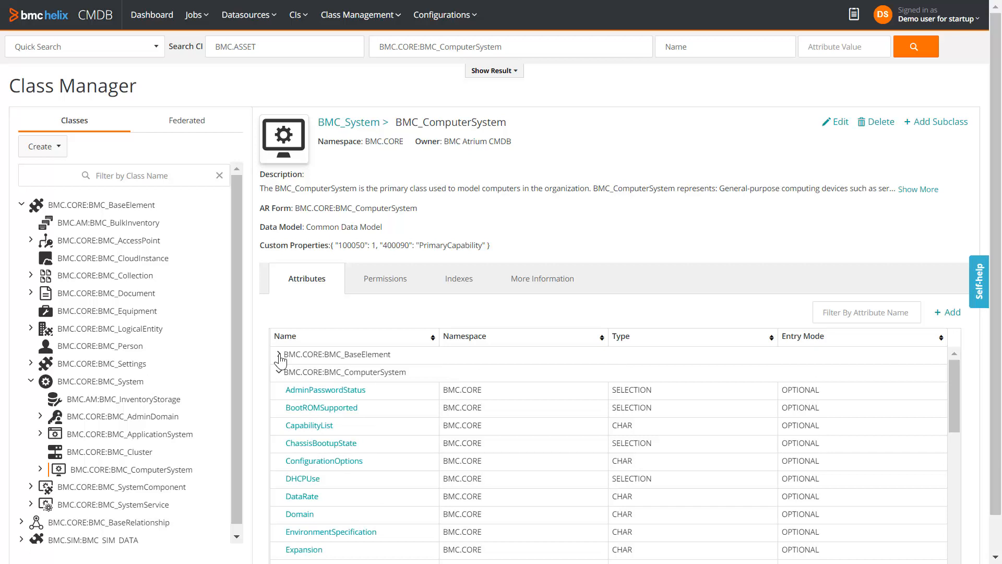
pyautogui.click(866, 312)
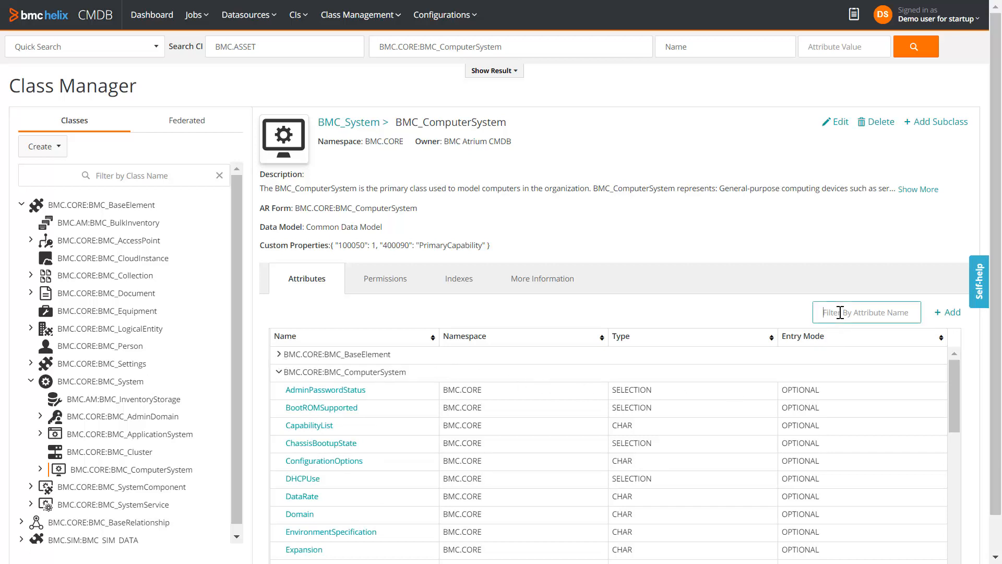
pyautogui.write('host')
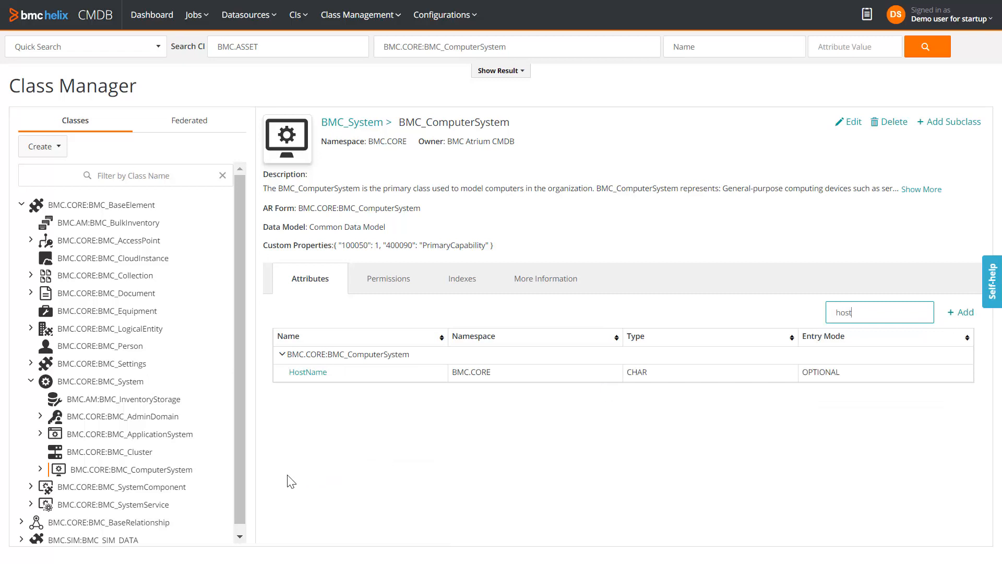
# Step: Set the HostName attribute's audit option to Audit and save it
pyautogui.click(307, 371)
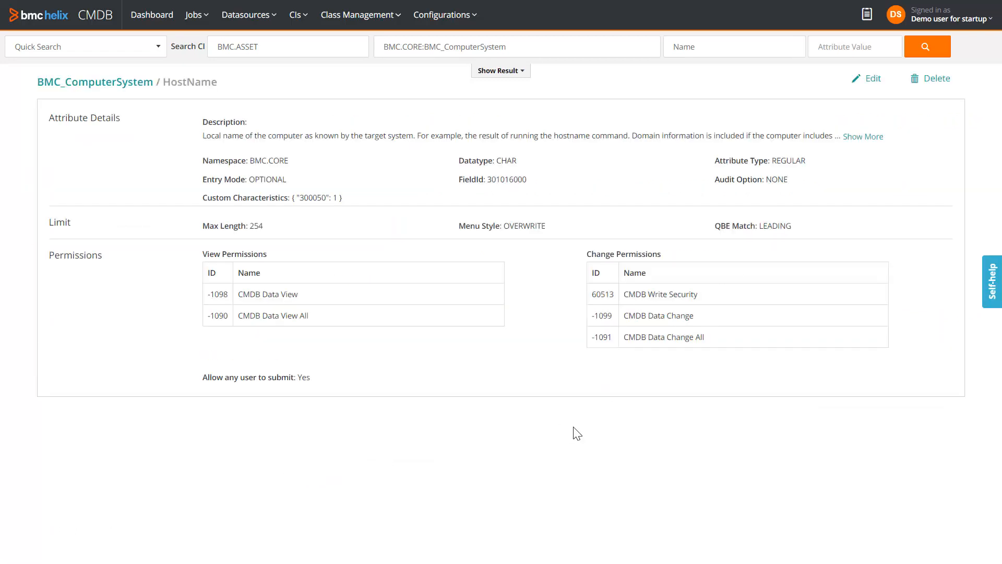
pyautogui.moveTo(875, 103)
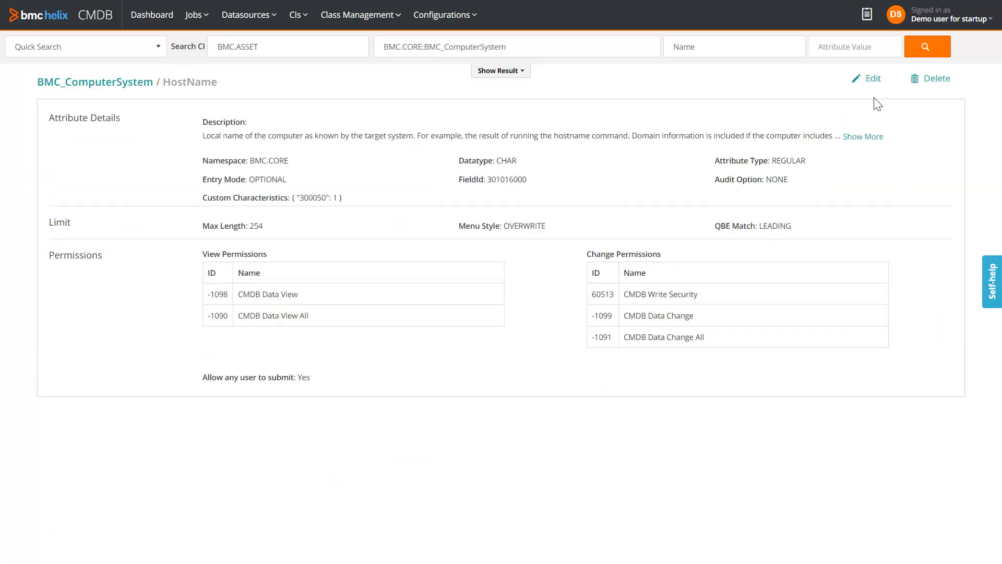
pyautogui.click(867, 79)
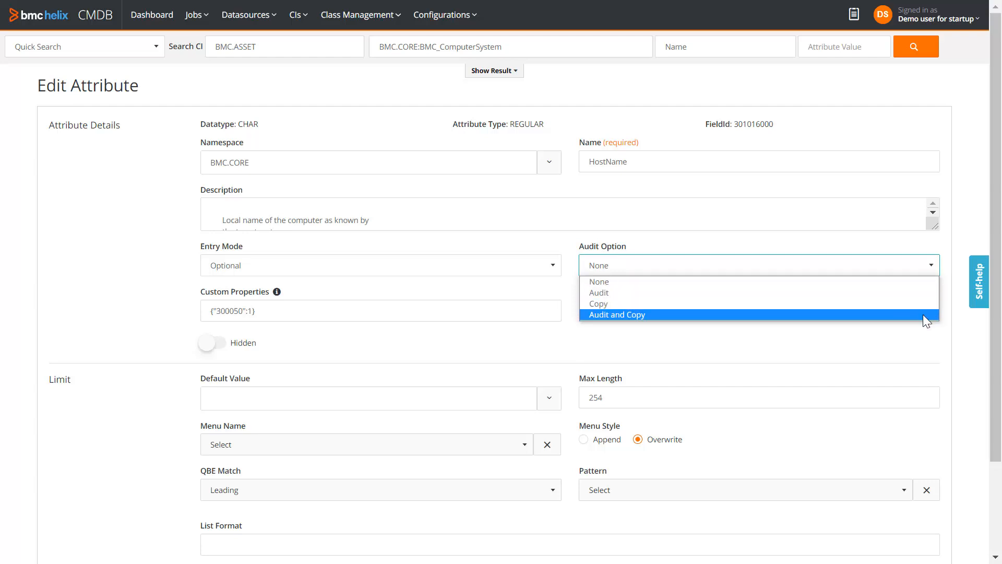
pyautogui.click(599, 292)
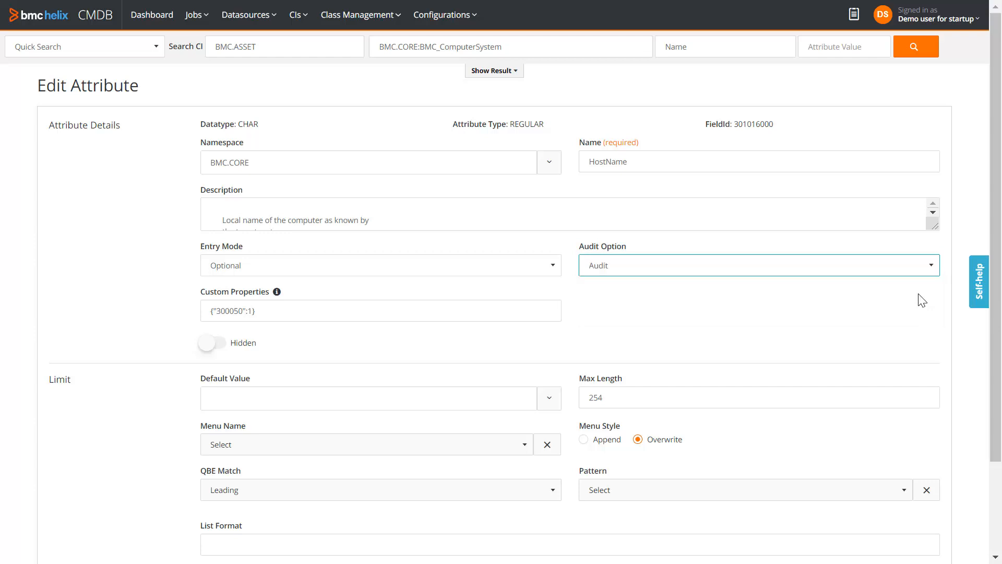
pyautogui.moveTo(913, 302)
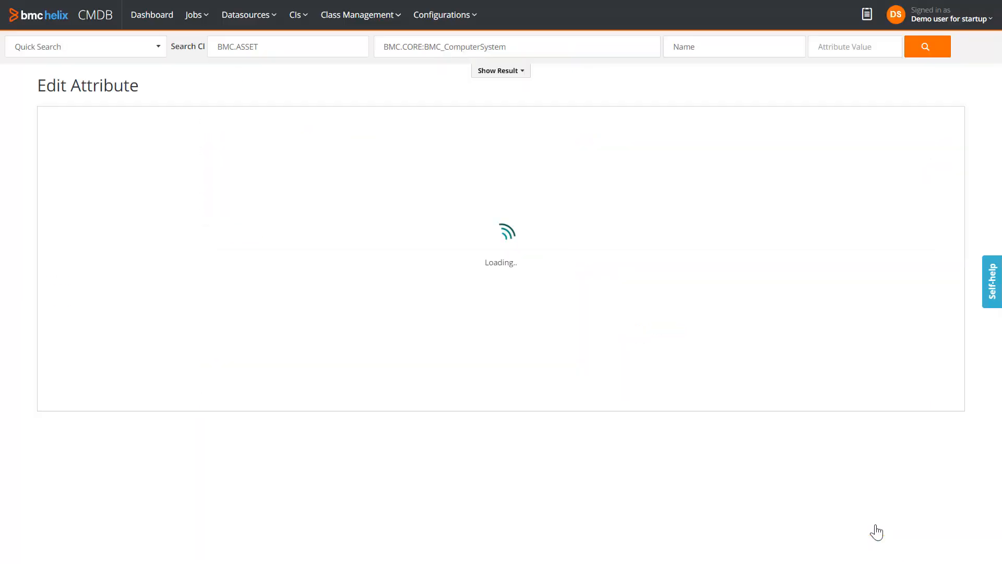
pyautogui.moveTo(691, 515)
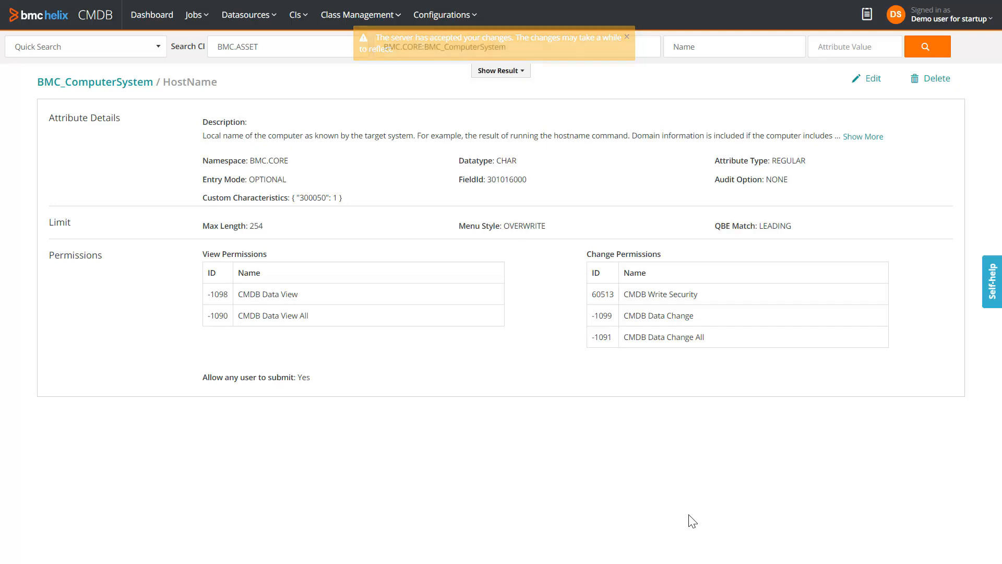
pyautogui.click(626, 37)
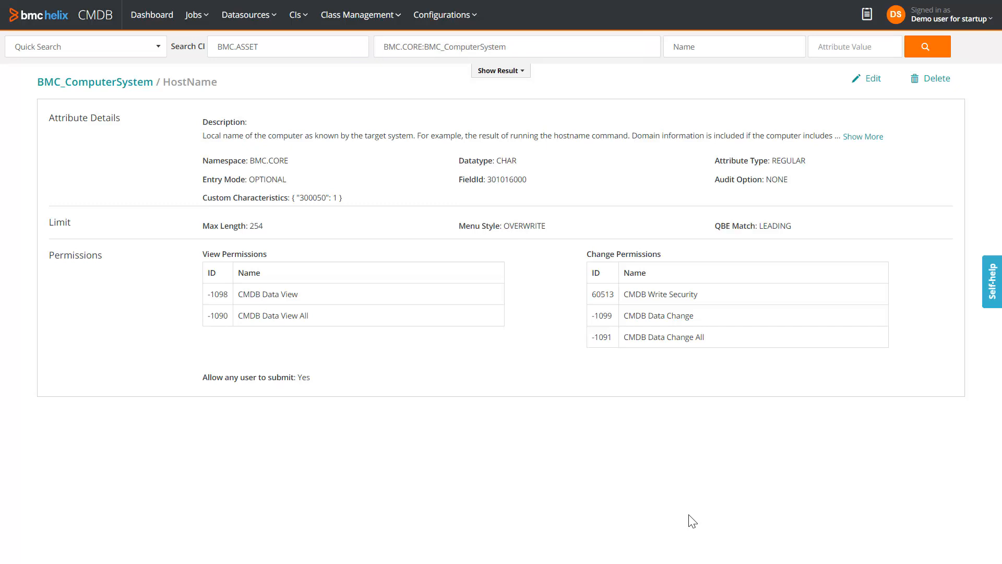
pyautogui.moveTo(75, 92)
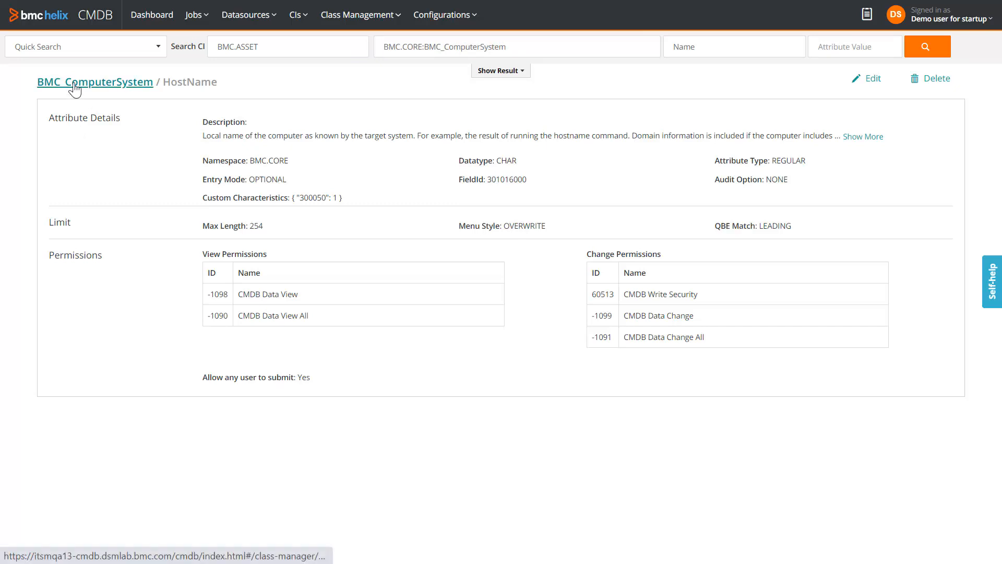
# Step: Return to the BMC_ComputerSystem class and search BMC.ASSET computer systems, listing 8 CIs
pyautogui.click(94, 81)
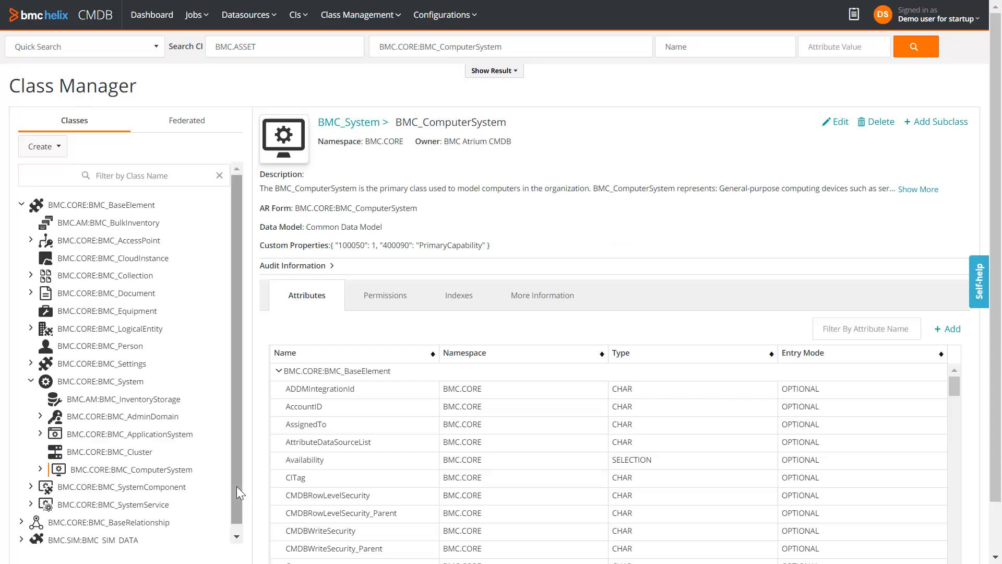
pyautogui.moveTo(920, 138)
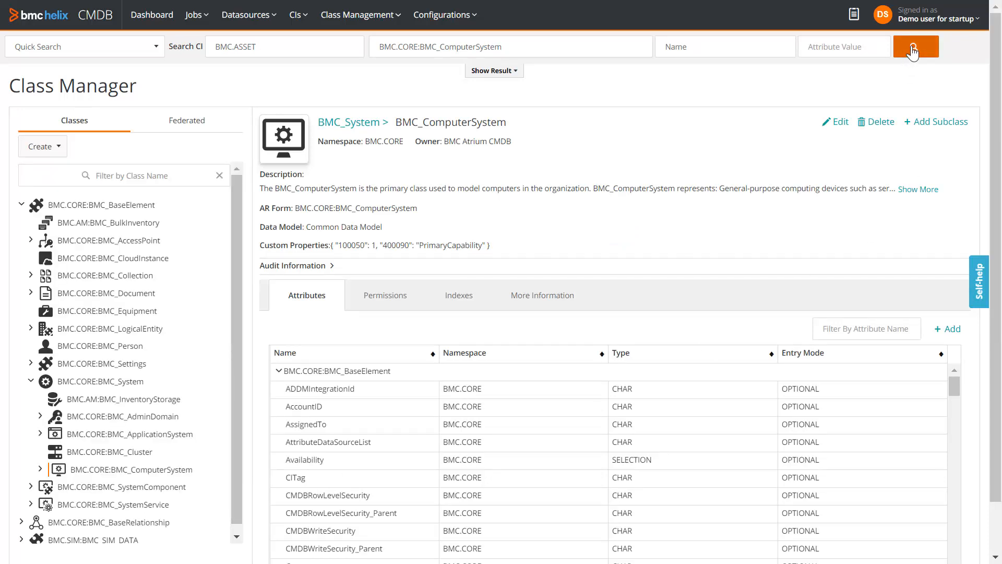
pyautogui.click(916, 46)
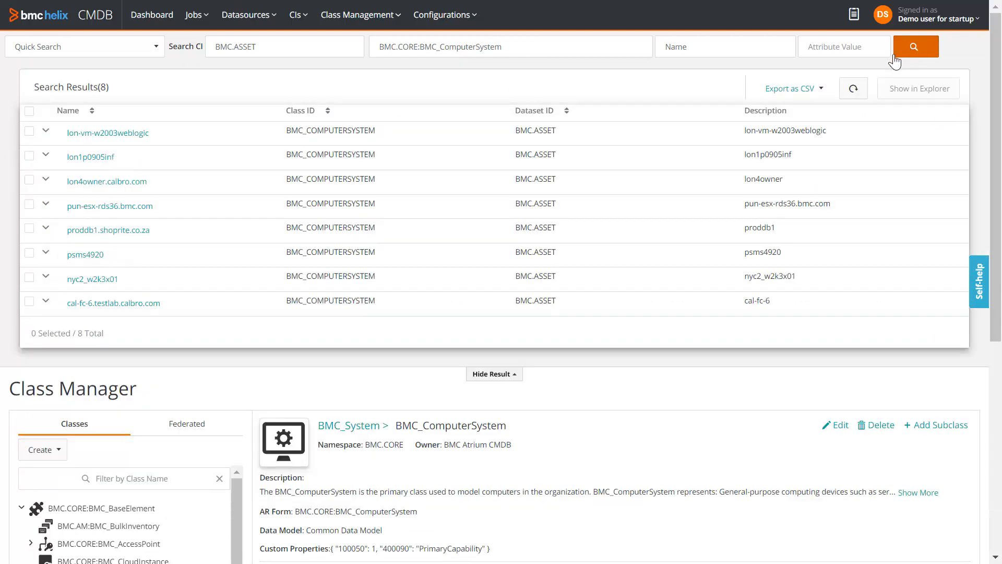
# Step: Select cal-fc-6.testlab.calbro.com and show it in the Explorer
pyautogui.click(30, 302)
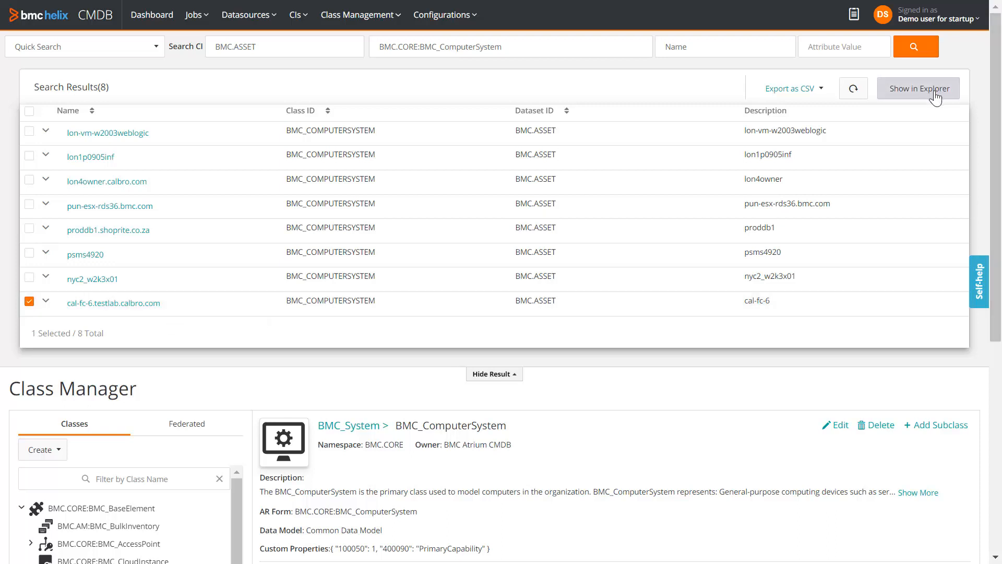
pyautogui.click(918, 88)
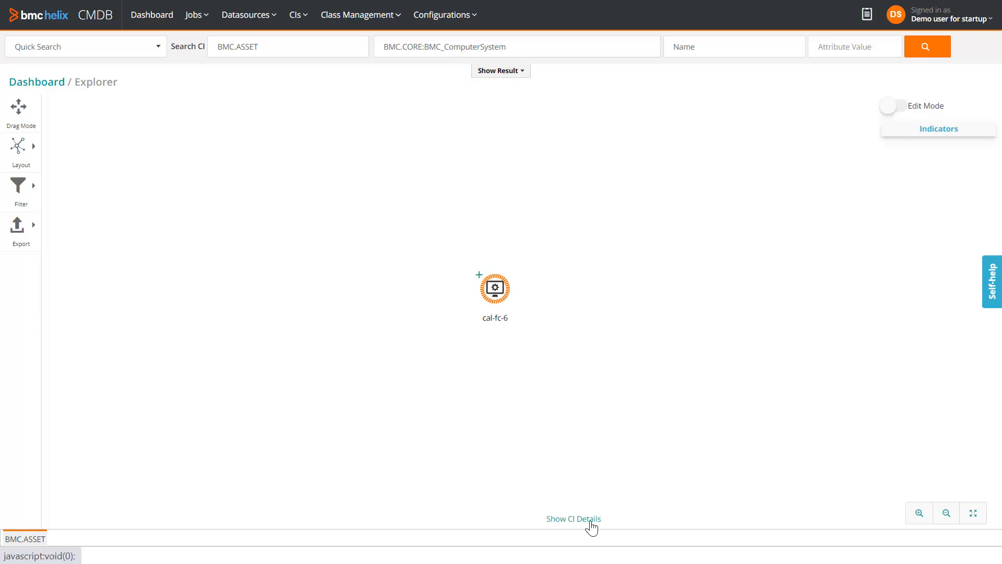
# Step: Show cal-fc-6's CI details and review its CapabilityList Server and HostName attributes
pyautogui.click(574, 519)
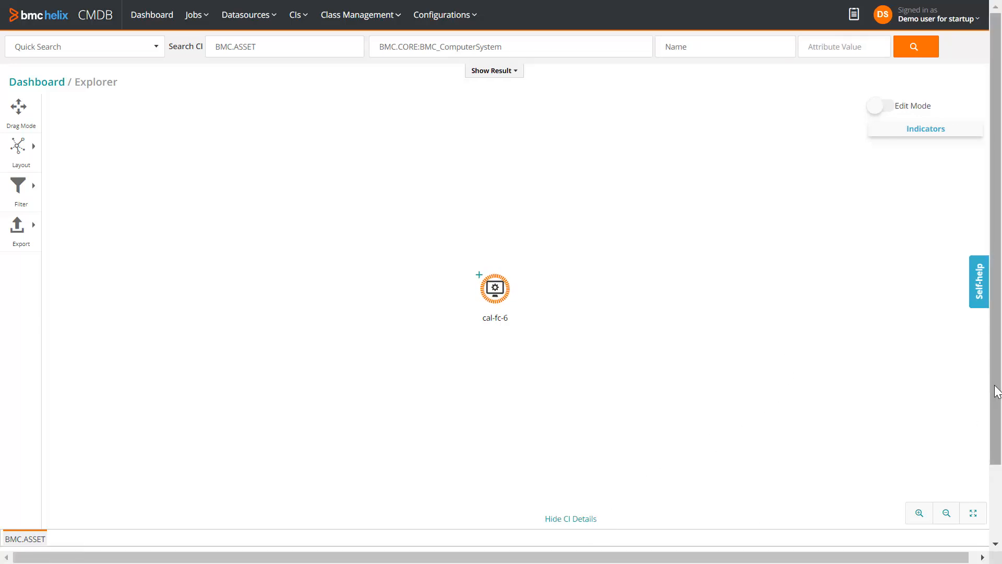
pyautogui.scroll(-3)
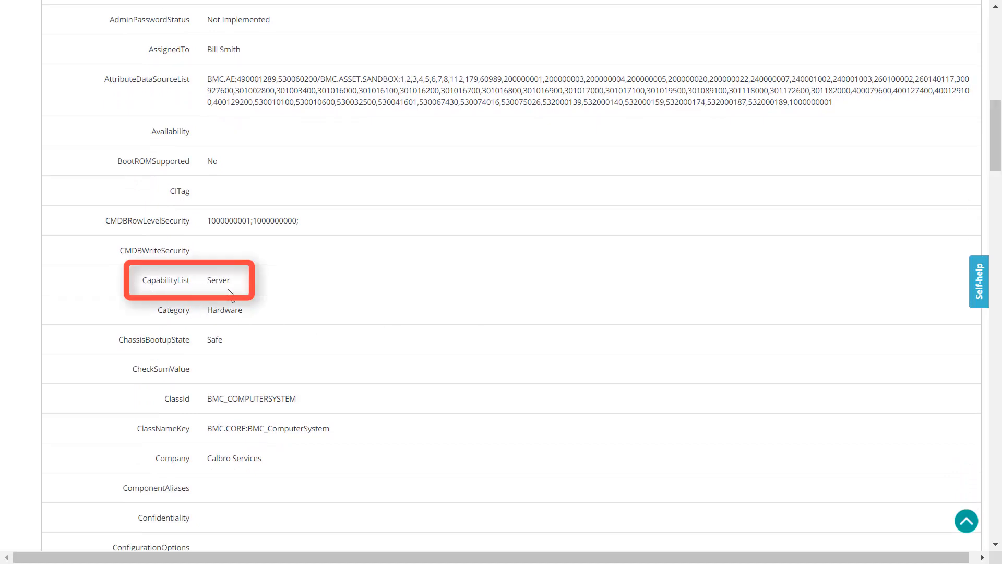
pyautogui.scroll(-3)
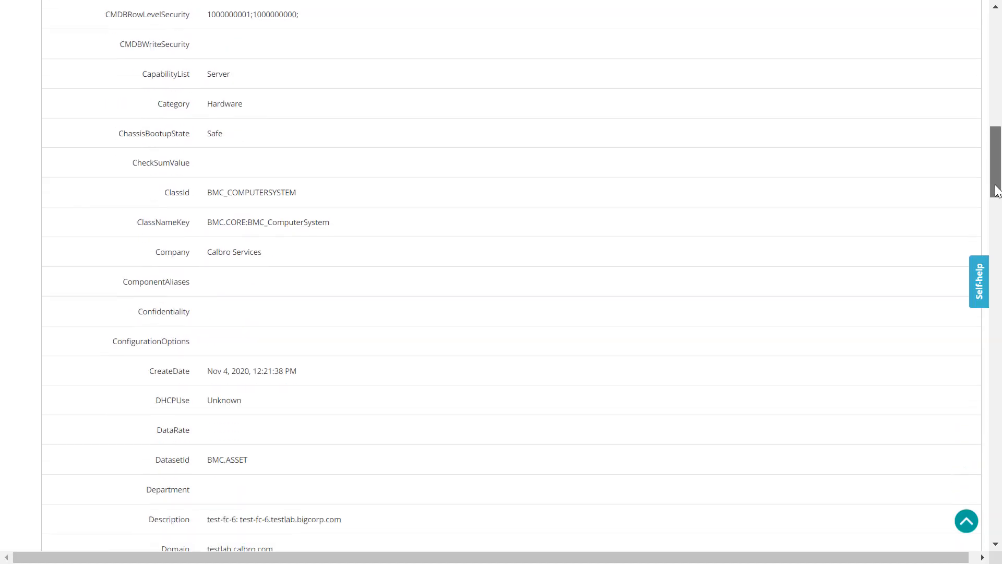
pyautogui.scroll(-3)
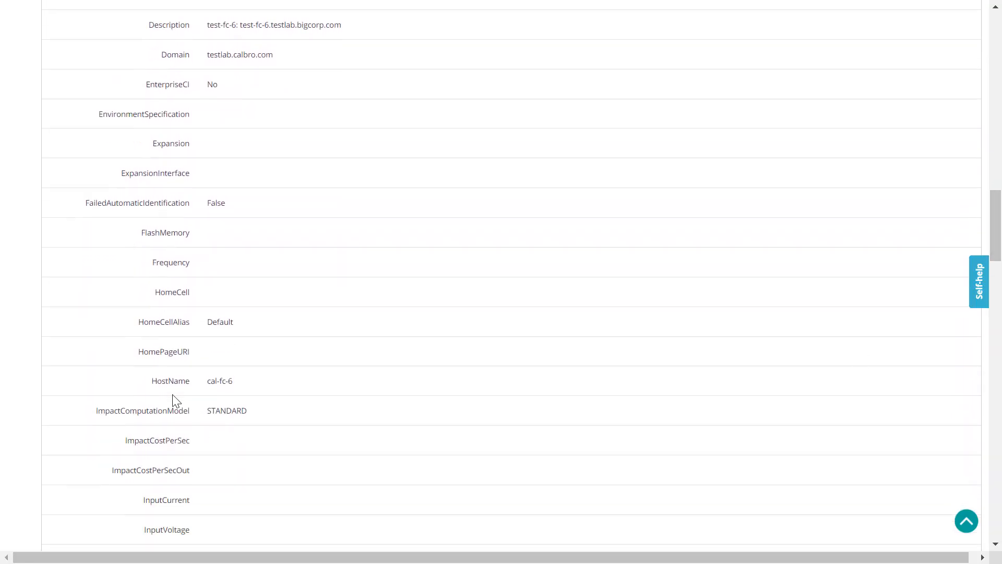
pyautogui.scroll(3)
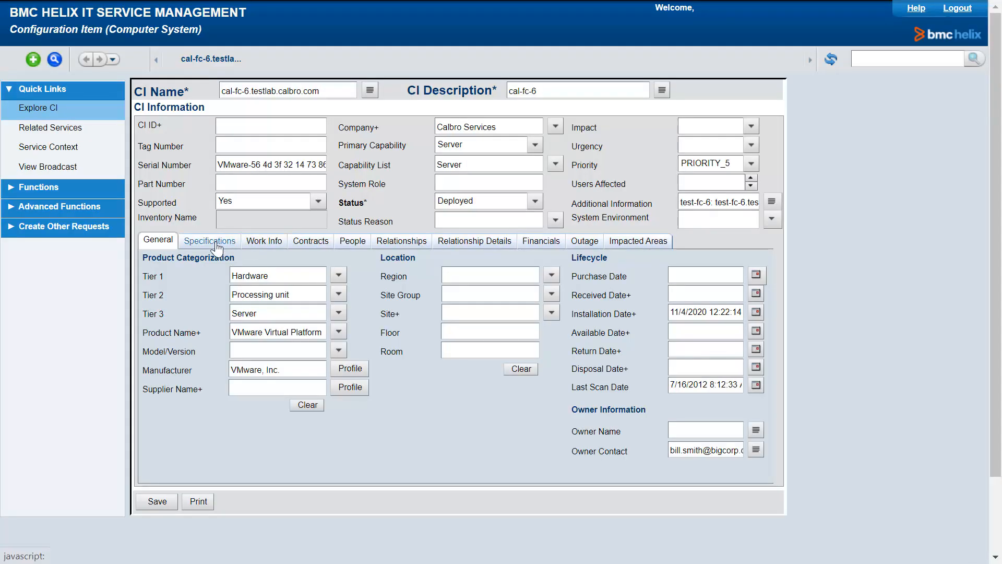
# Step: On the Specifications tab, change DNS Host Name to cal-fc-7 and save the CI
pyautogui.click(209, 240)
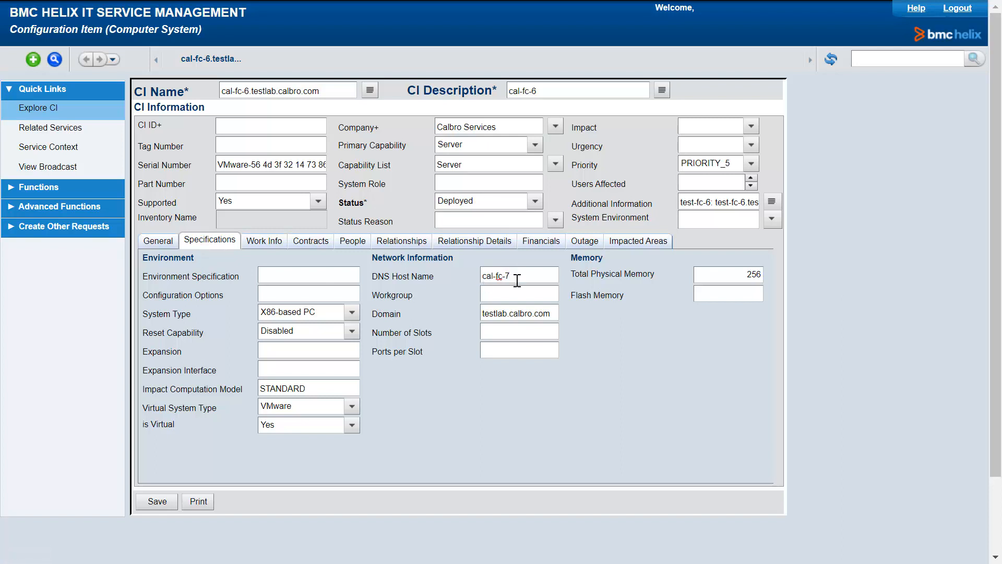
pyautogui.click(156, 501)
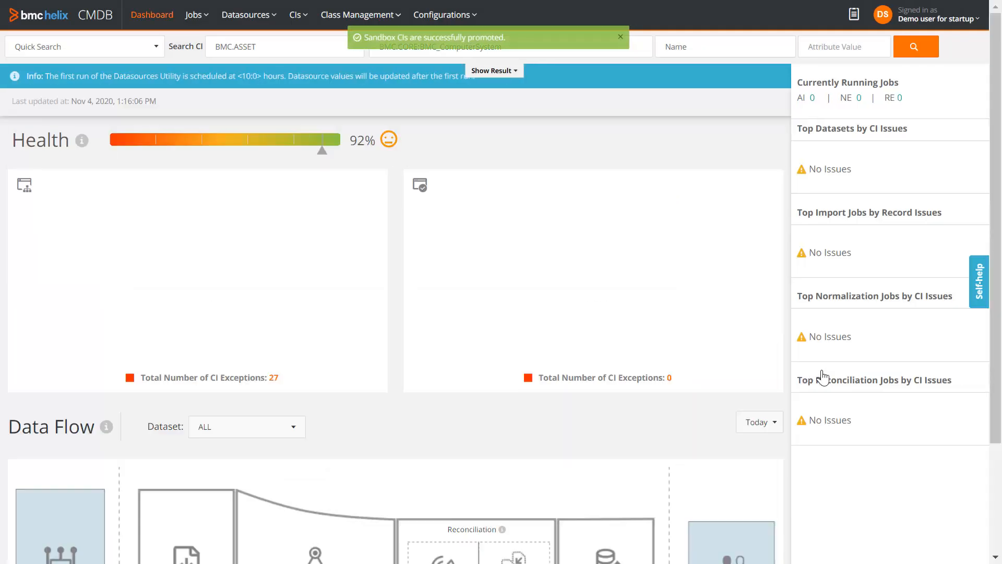
# Step: Rerun the computer system search and show lon4owner.calbro.com in the Explorer
pyautogui.click(915, 47)
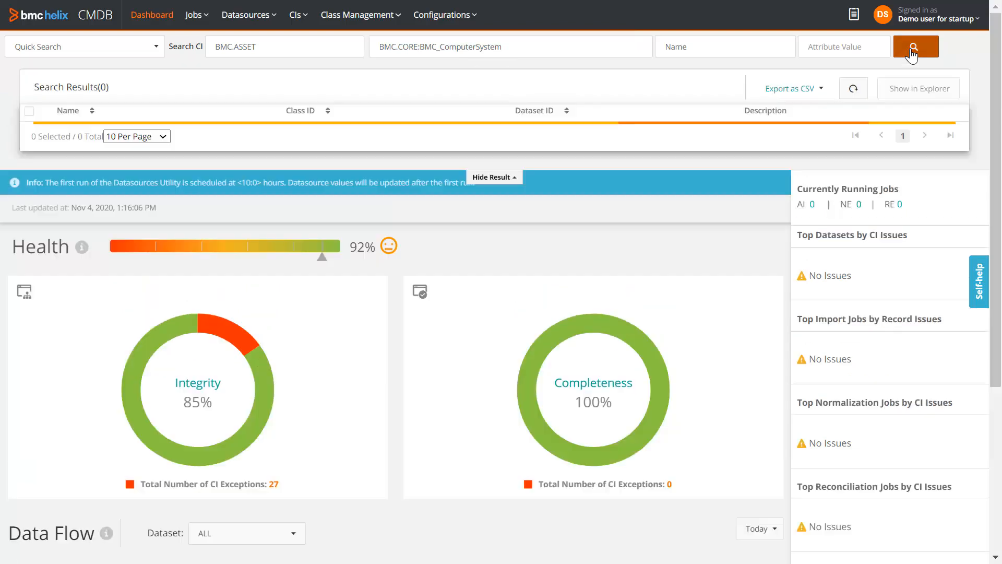
pyautogui.click(914, 47)
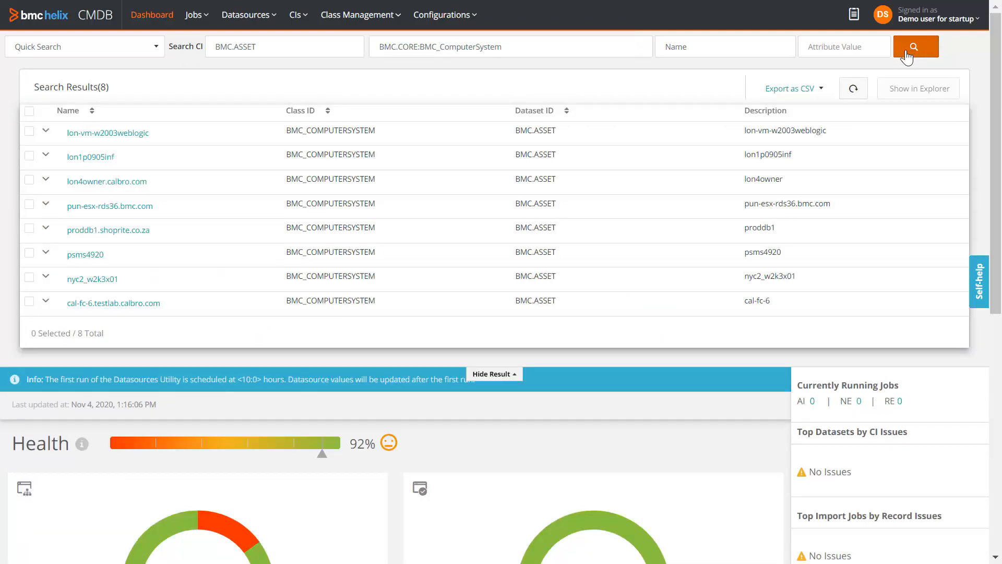
pyautogui.click(29, 179)
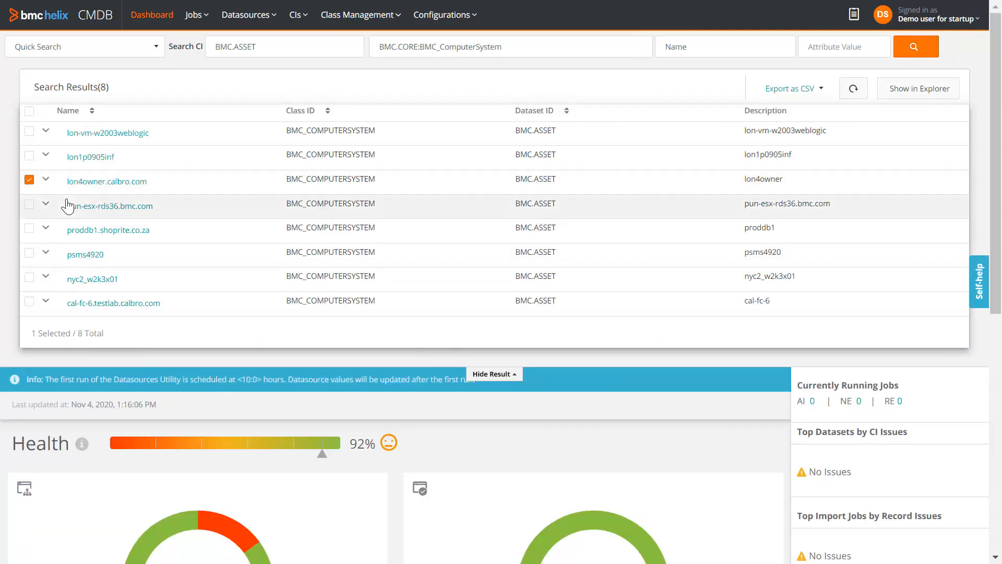
pyautogui.click(919, 88)
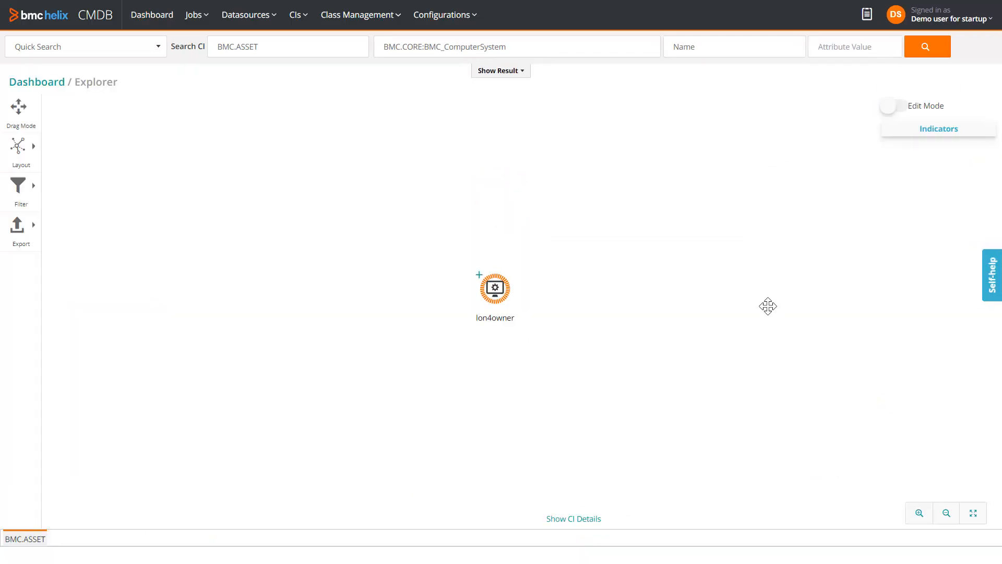
# Step: View lon4owner's attributes sorted by name and confirm CapabilityList shows Desktop
pyautogui.click(572, 517)
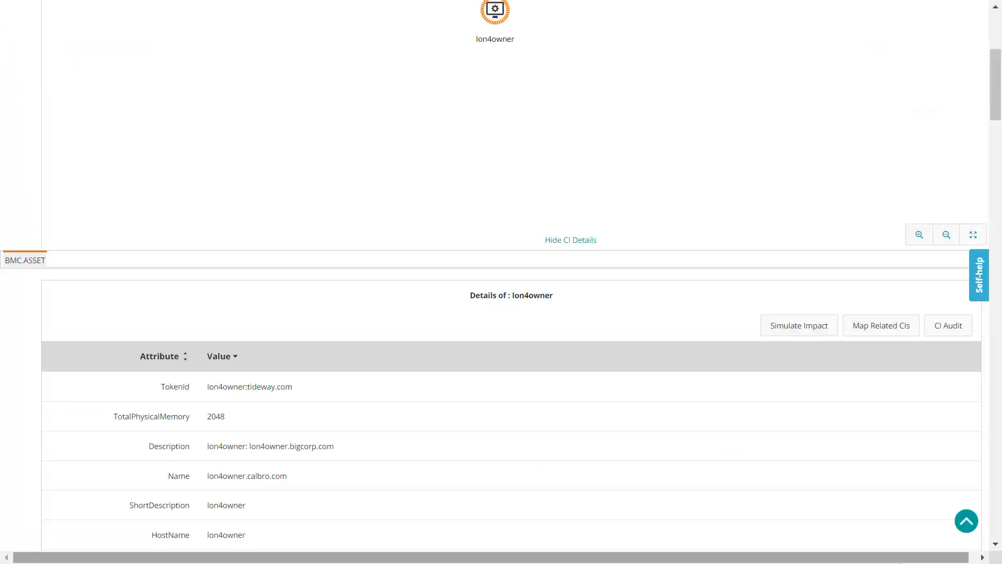
pyautogui.moveTo(148, 367)
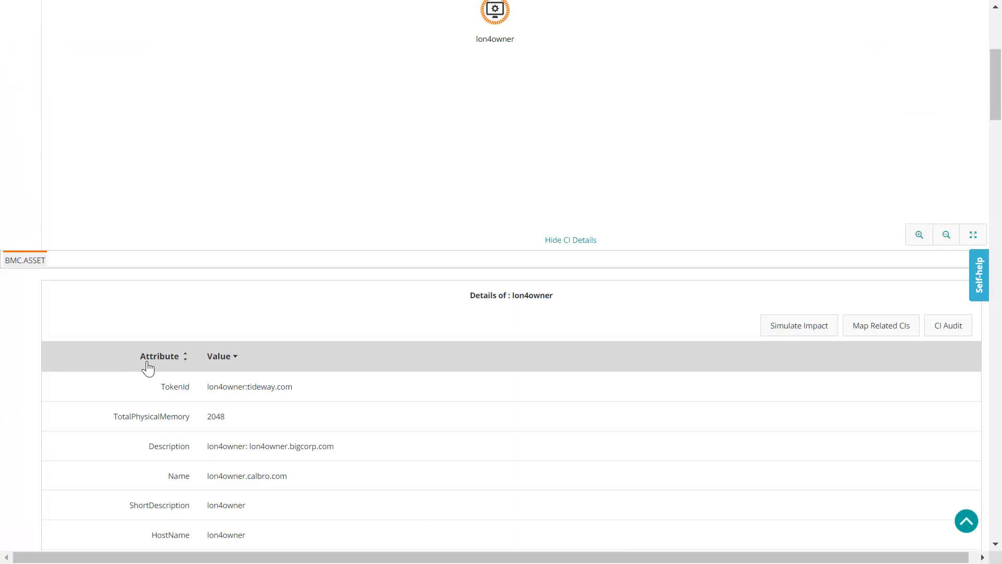
pyautogui.click(185, 355)
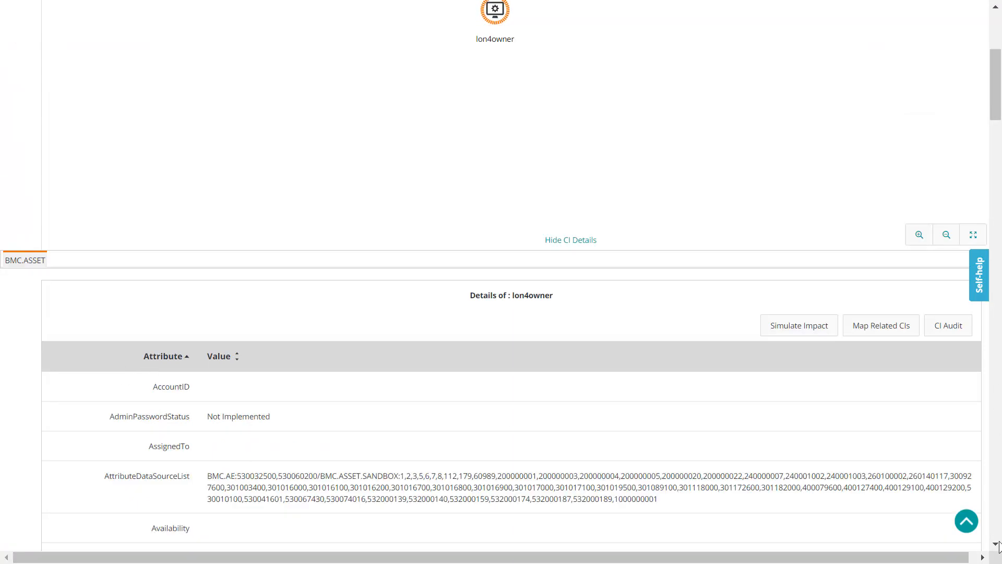
pyautogui.scroll(-3)
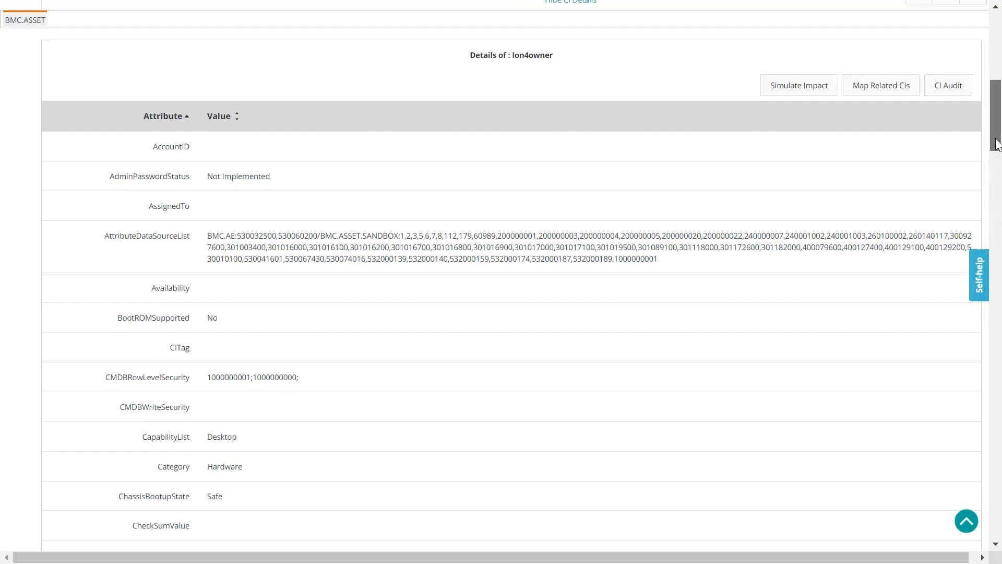
pyautogui.scroll(-3)
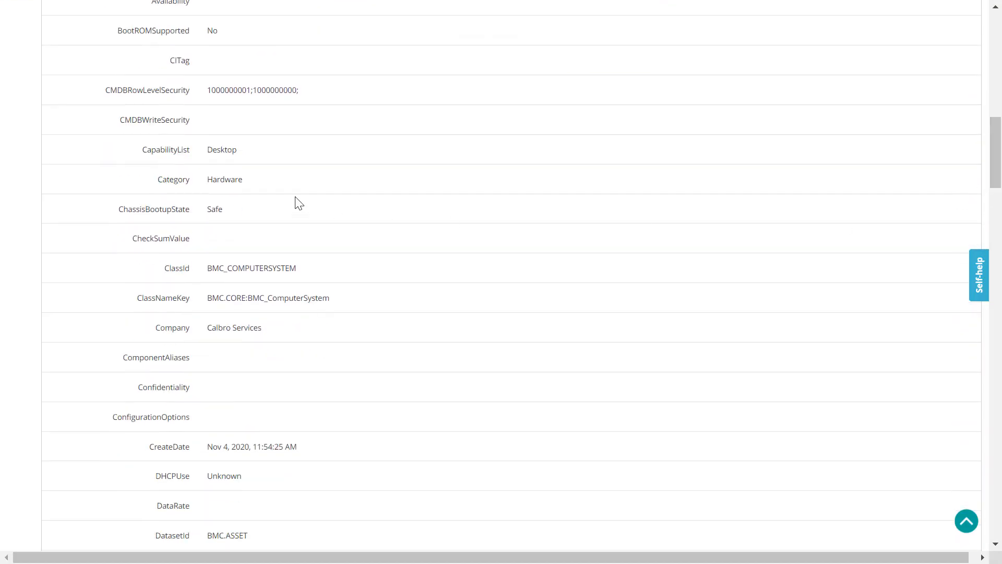
pyautogui.click(221, 150)
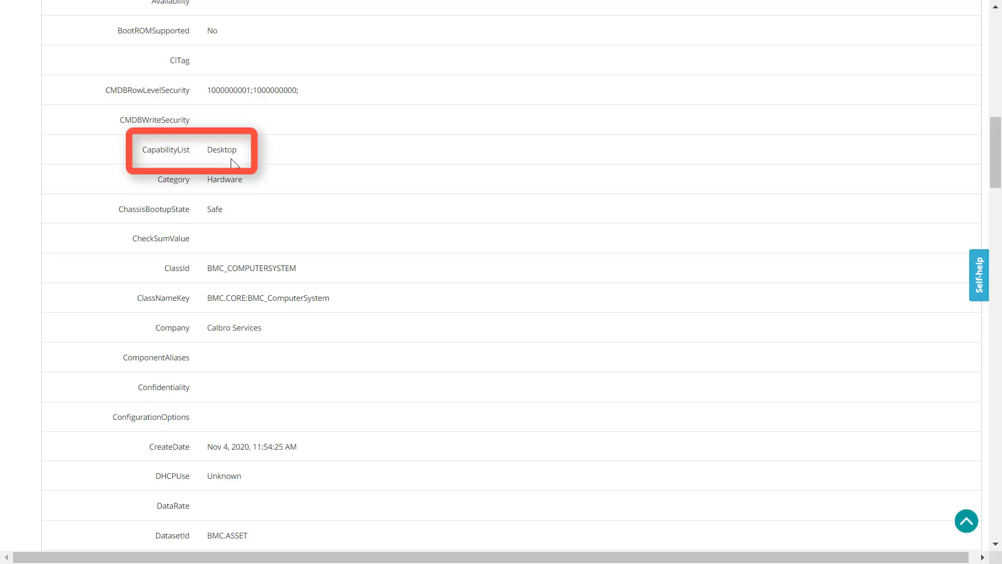
pyautogui.moveTo(997, 166)
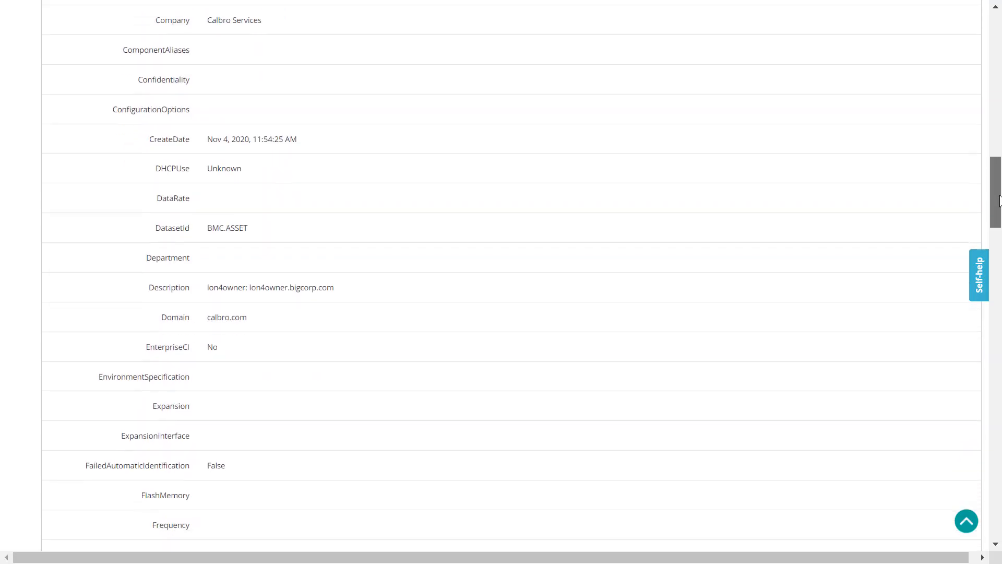
pyautogui.scroll(-3)
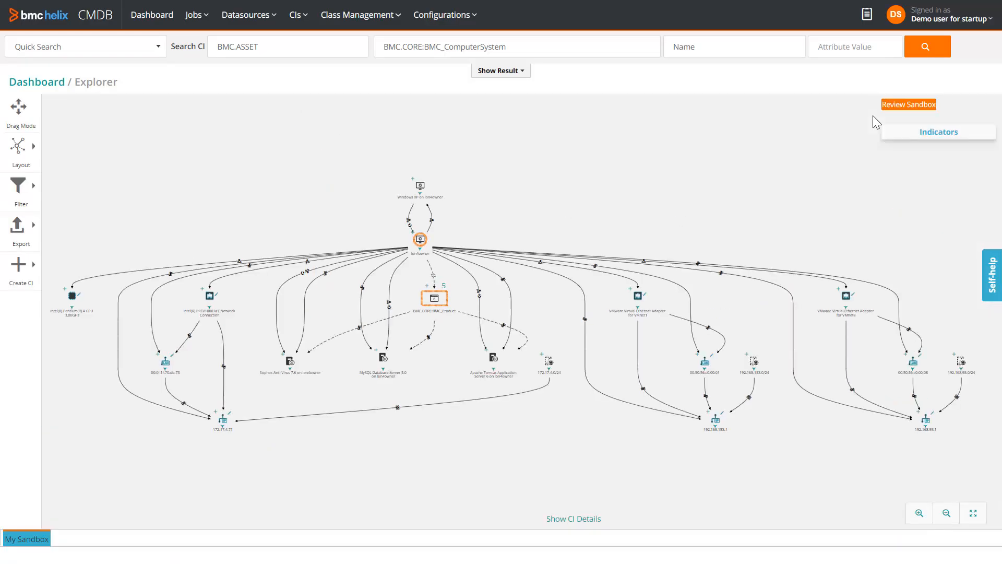
pyautogui.moveTo(419, 241)
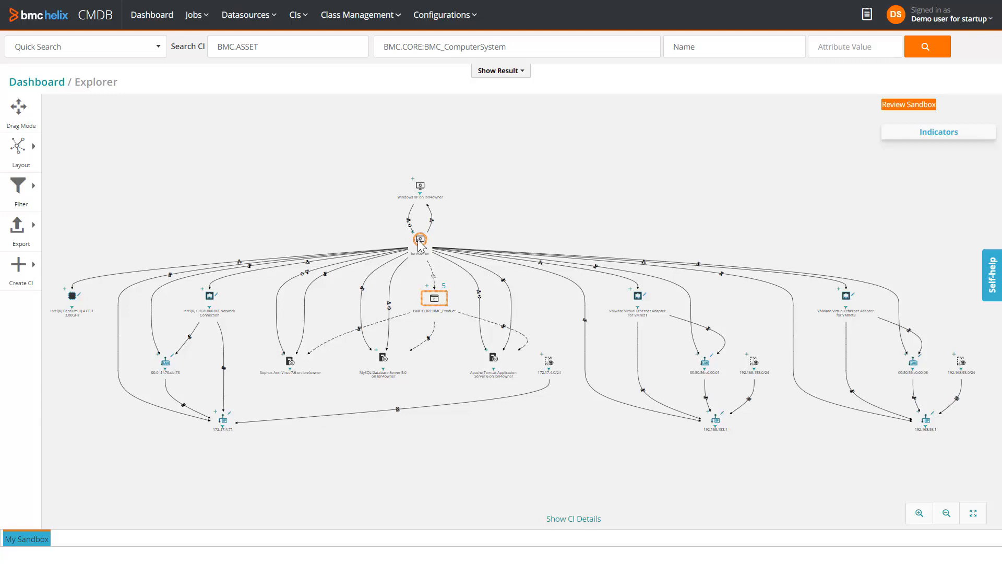
# Step: Edit lon4owner's Specifications so DNS Host Name reads lon4ownerNew and save it
pyautogui.rightClick(420, 240)
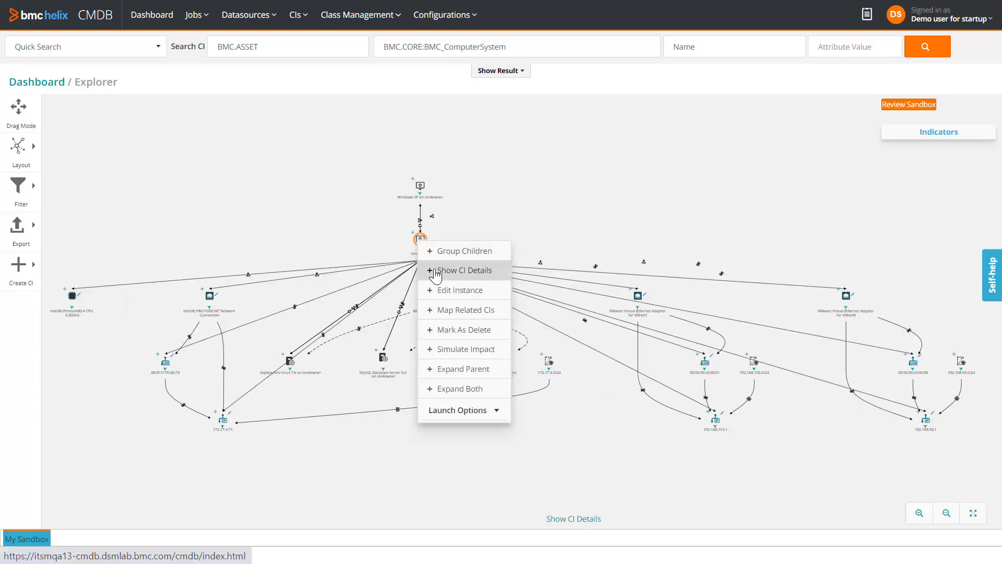
pyautogui.click(466, 269)
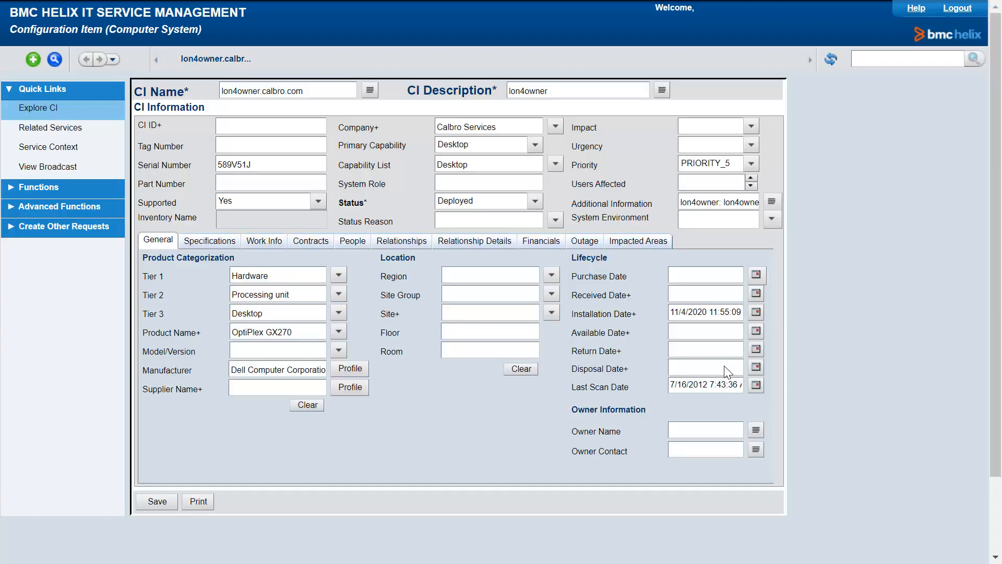
pyautogui.click(209, 240)
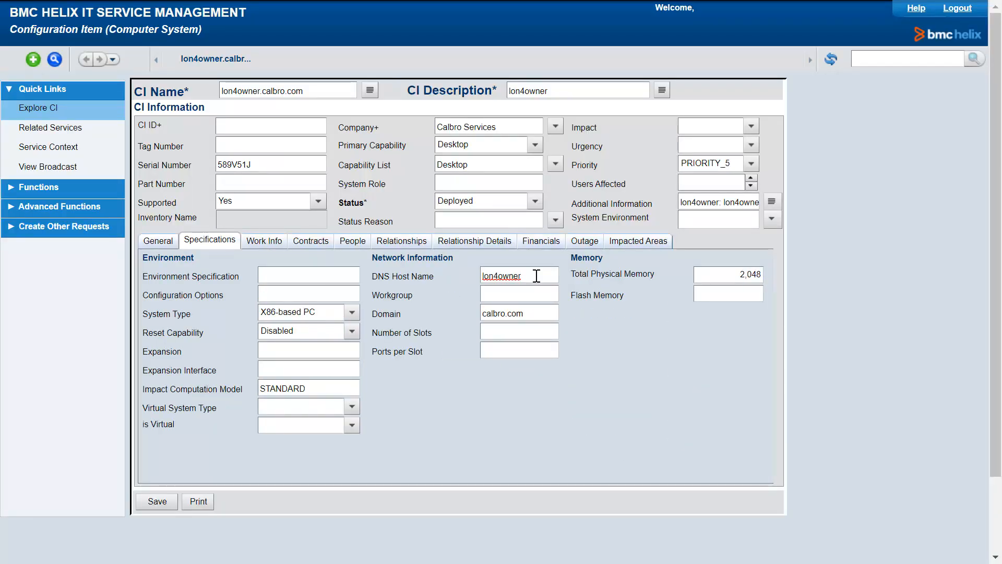
pyautogui.write('New')
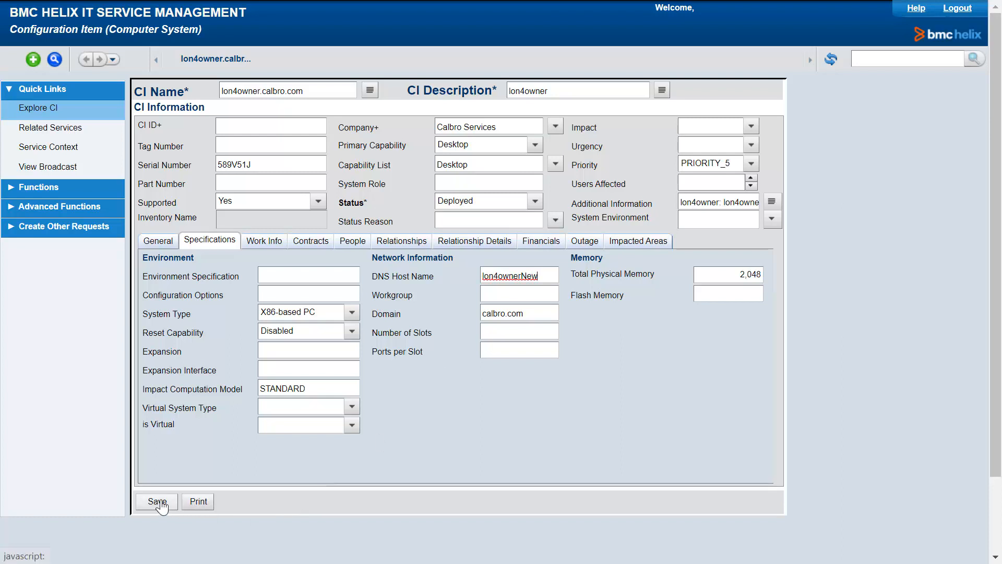
pyautogui.click(156, 500)
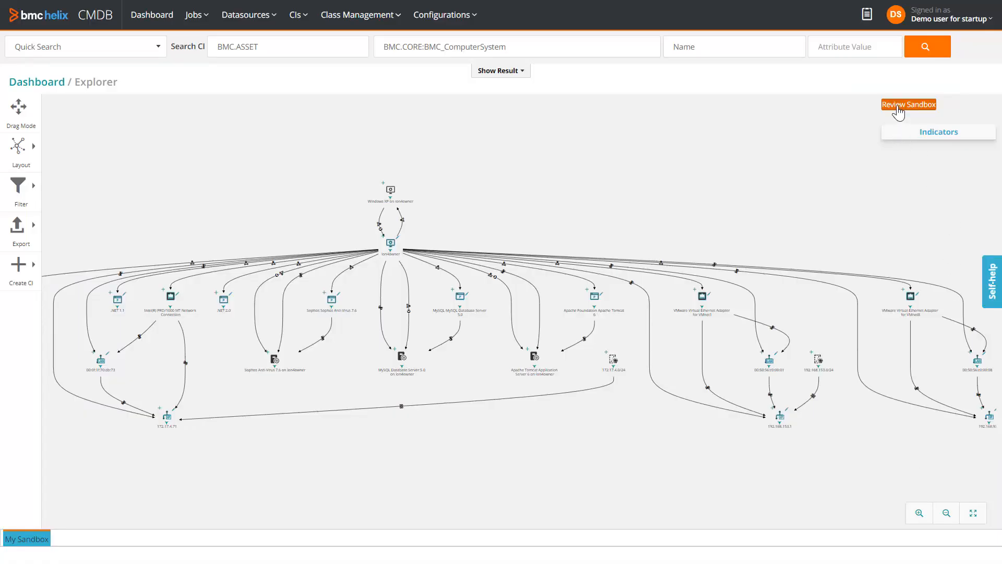
# Step: Review the sandbox and promote its 16 CIs to production
pyautogui.click(909, 105)
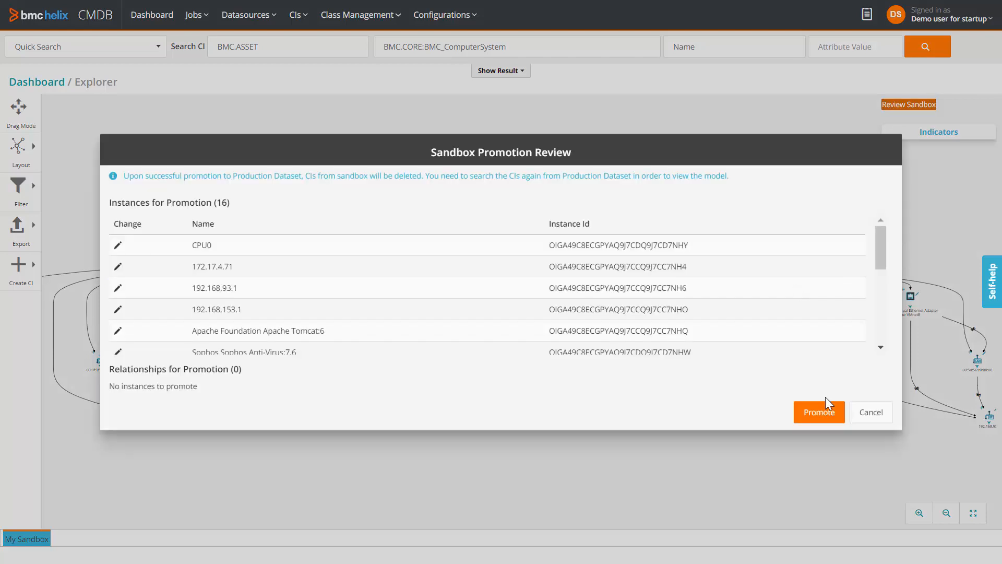
pyautogui.click(818, 412)
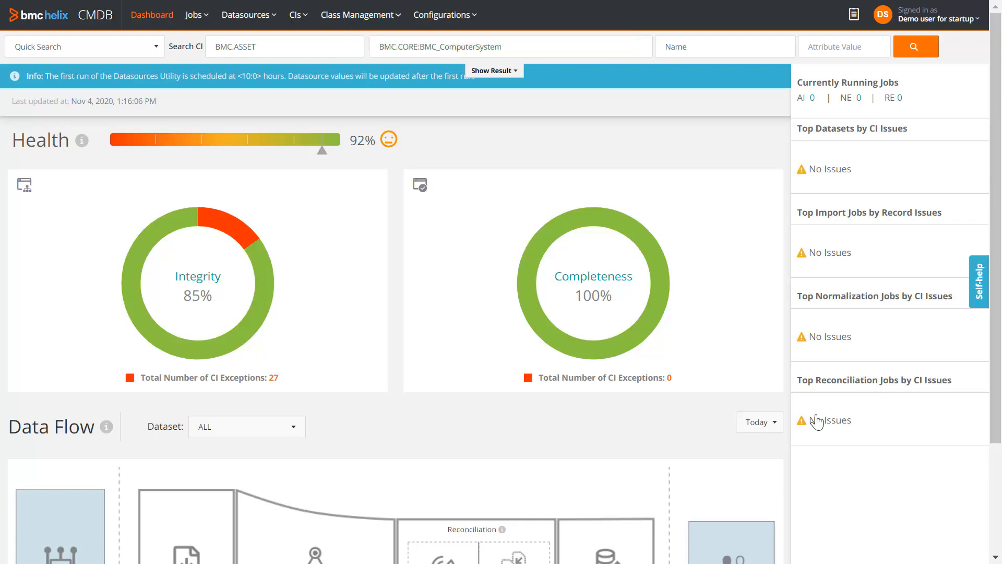
pyautogui.moveTo(933, 88)
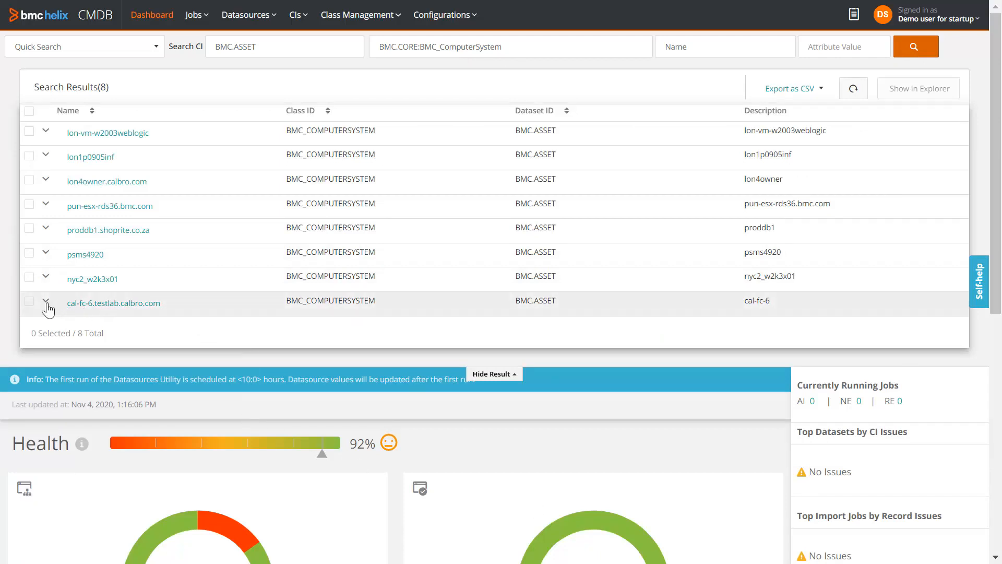
# Step: Check cal-fc-6.testlab.calbro.com's CI Audit and expand its HostName UPDATE entry
pyautogui.click(46, 302)
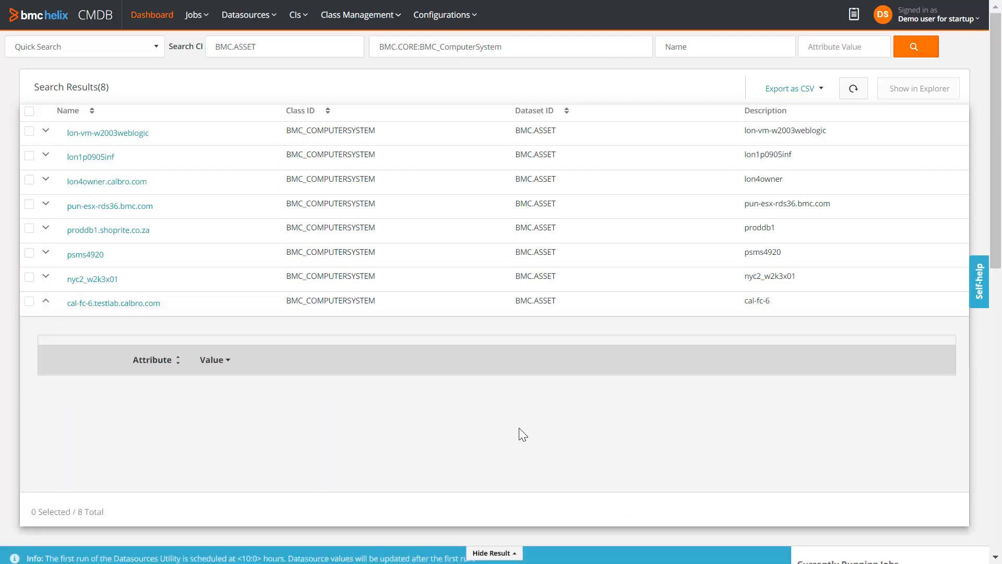
pyautogui.moveTo(627, 491)
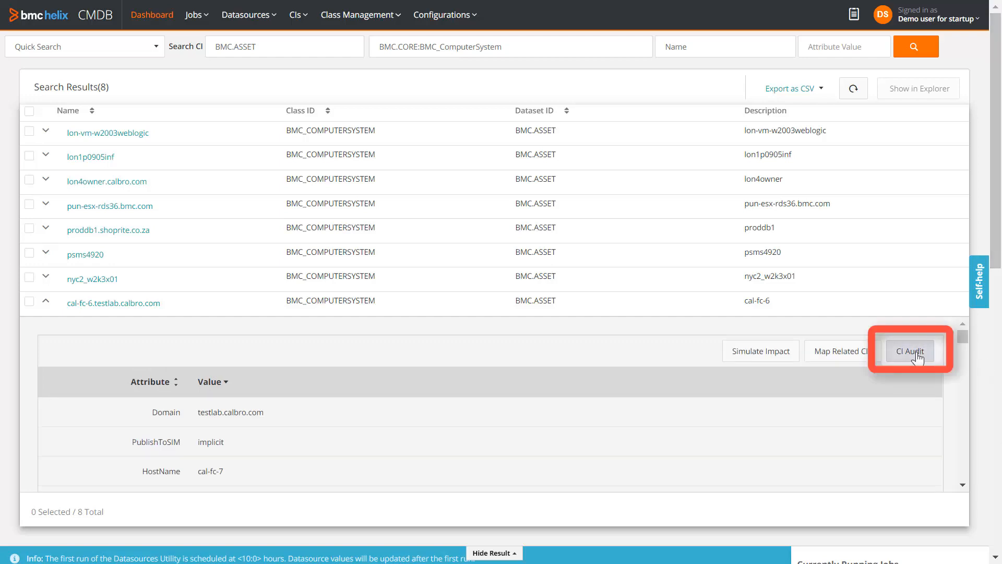
pyautogui.click(910, 351)
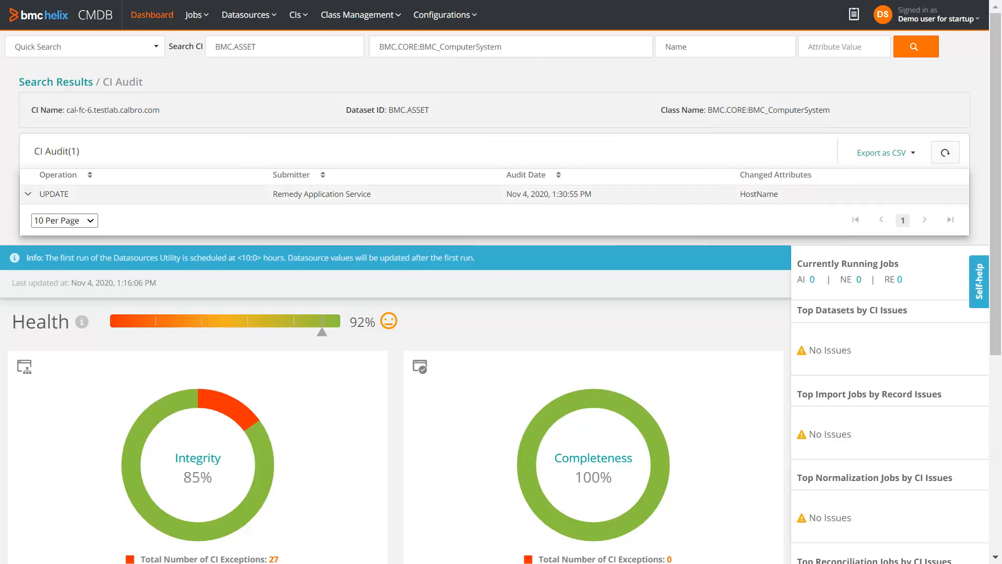
pyautogui.moveTo(327, 174)
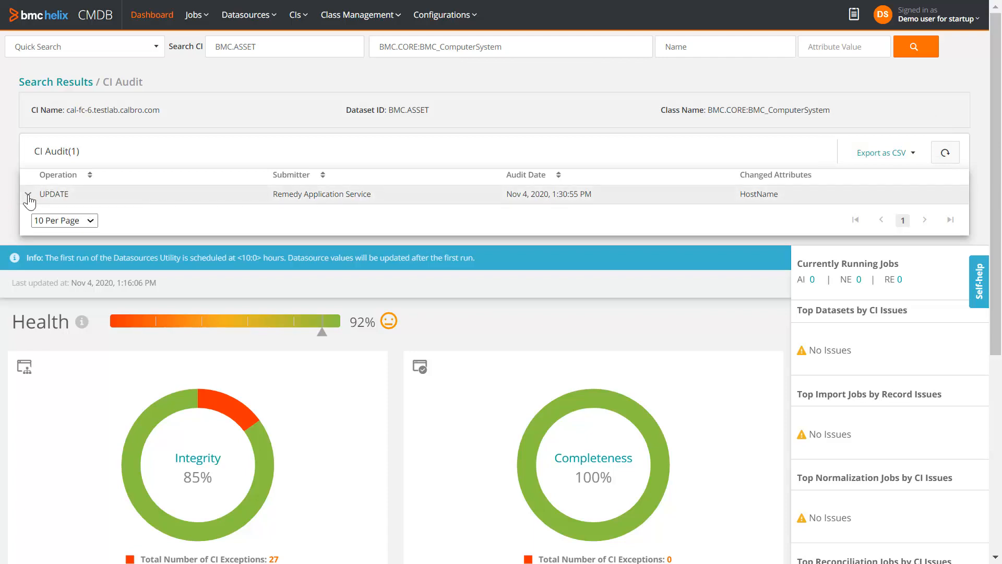
pyautogui.click(27, 194)
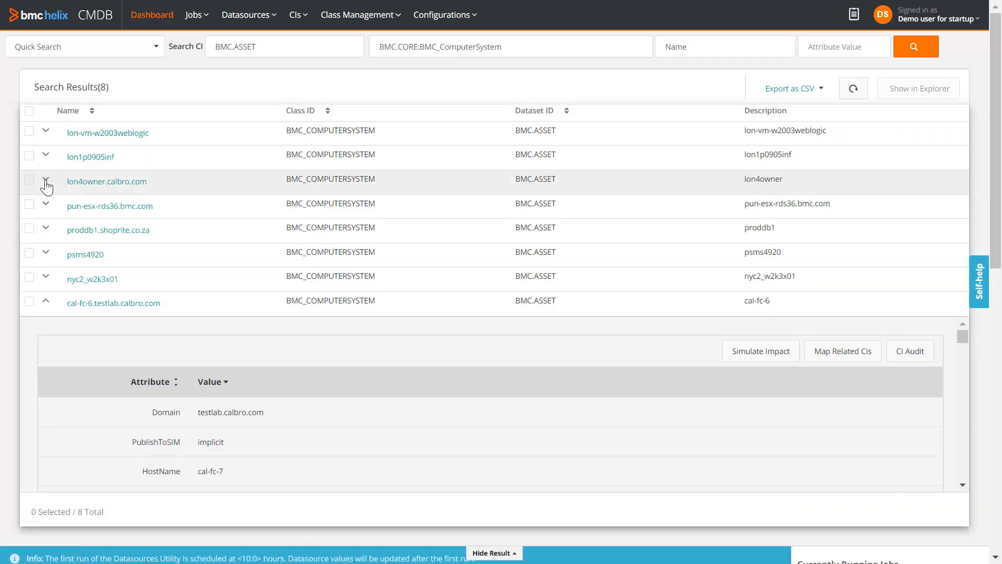
# Step: Check lon4owner.calbro.com's HostName lon4ownerNew and view its empty CI Audit
pyautogui.click(46, 182)
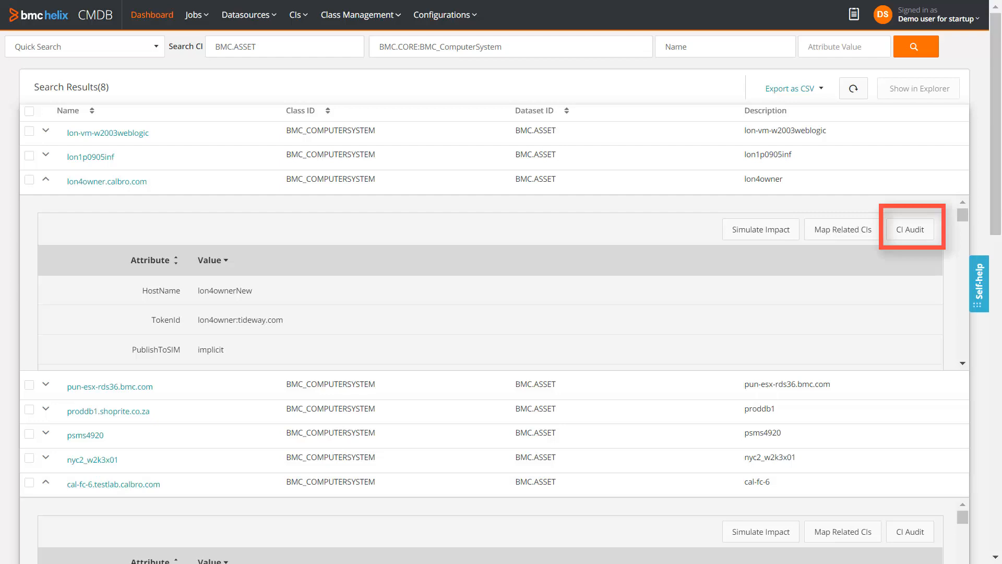
pyautogui.click(910, 228)
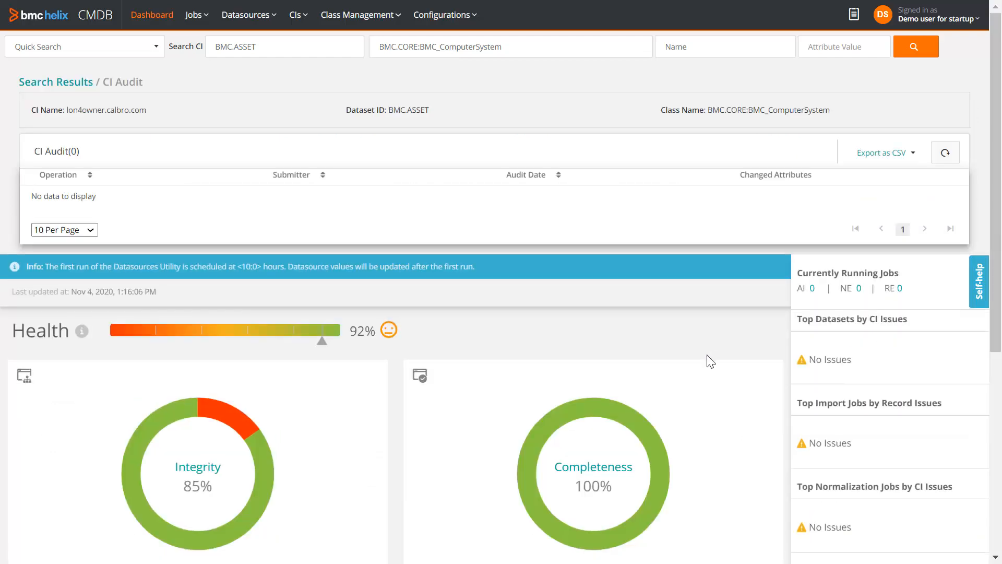
pyautogui.moveTo(197, 208)
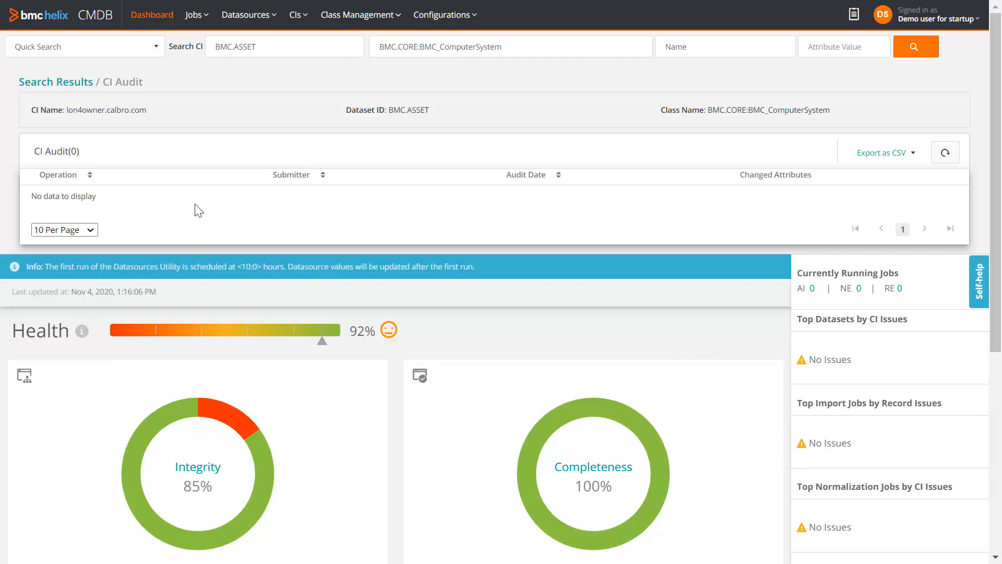
pyautogui.moveTo(195, 235)
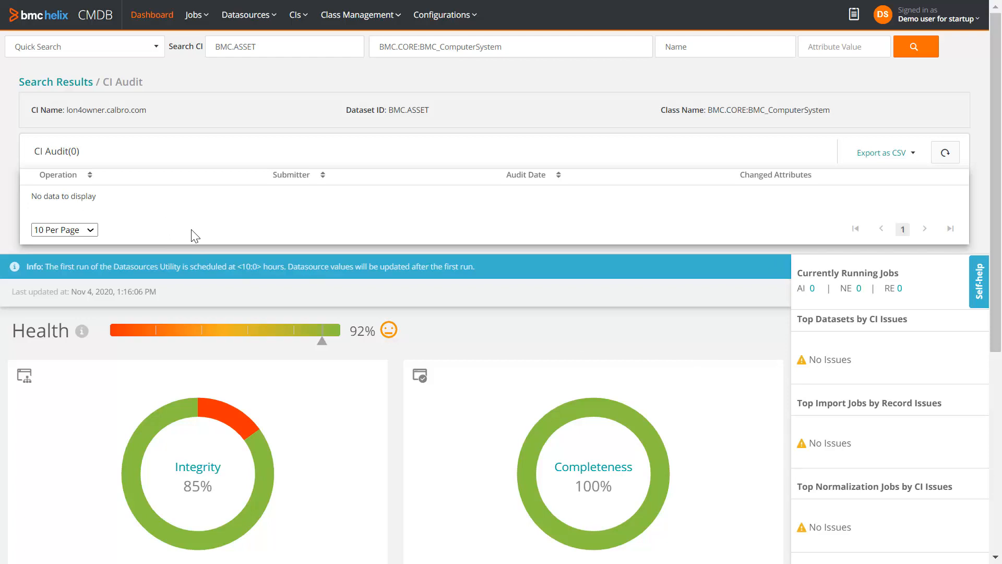